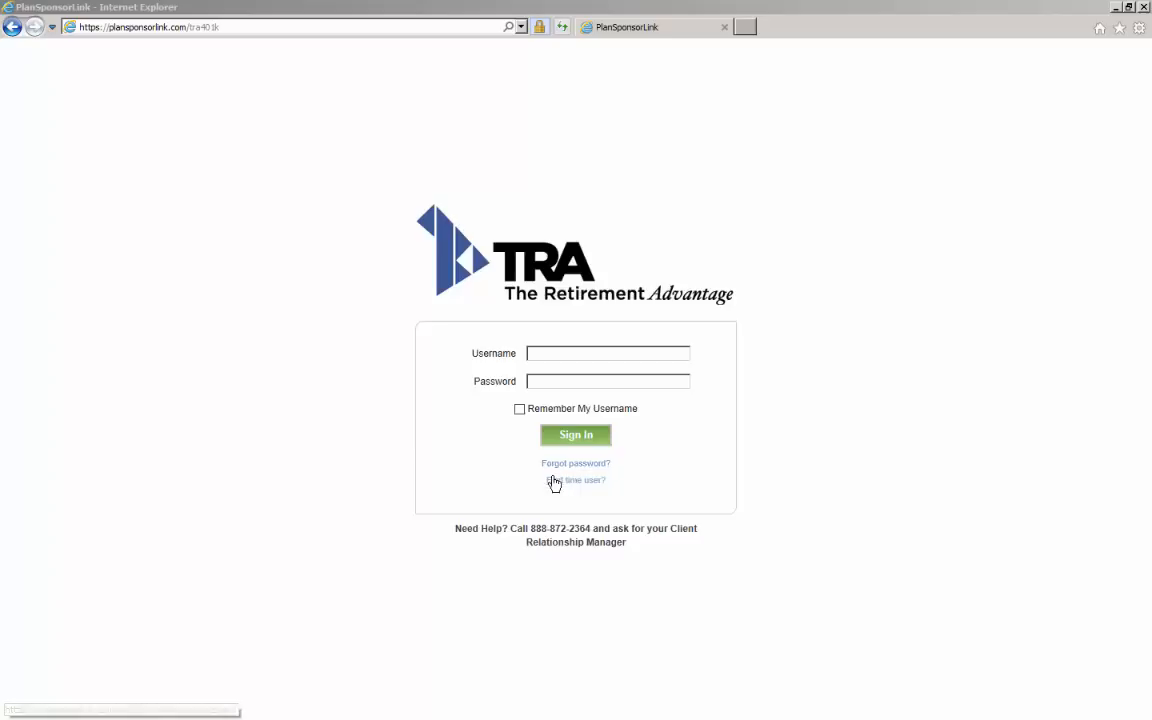
{"action": "mouse_move", "coordinate": [576, 480]}
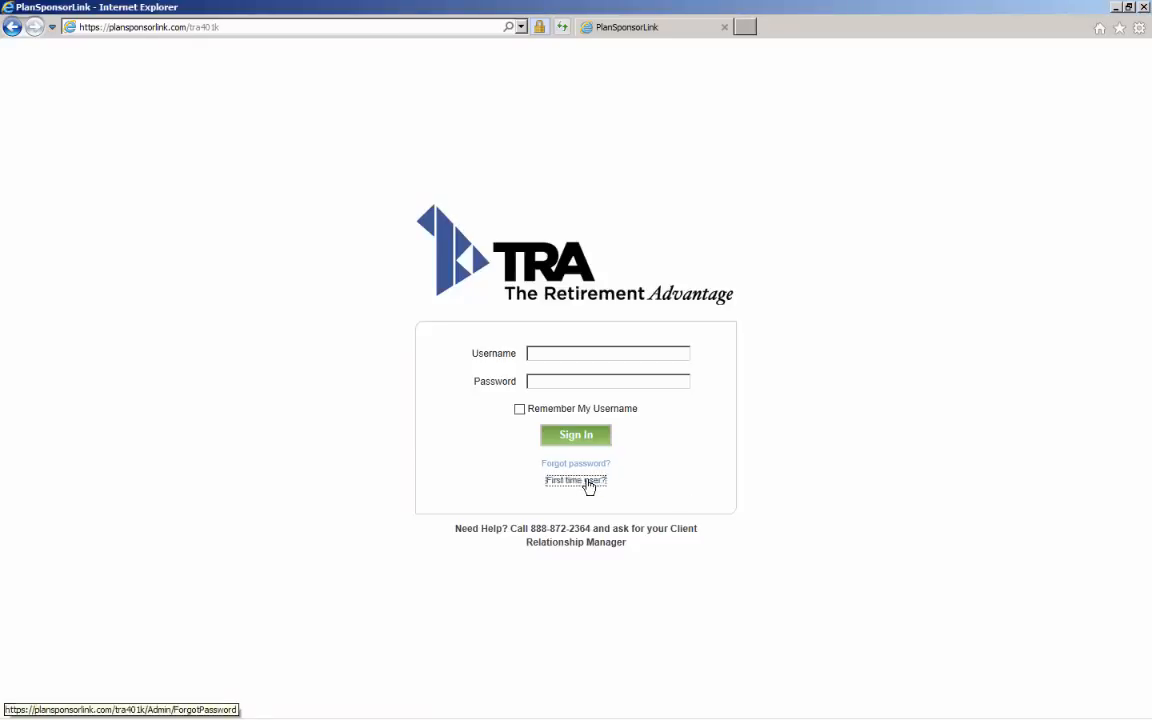
Look at the first-time user registration form and close it without submitting.
{"action": "left_click", "coordinate": [576, 480]}
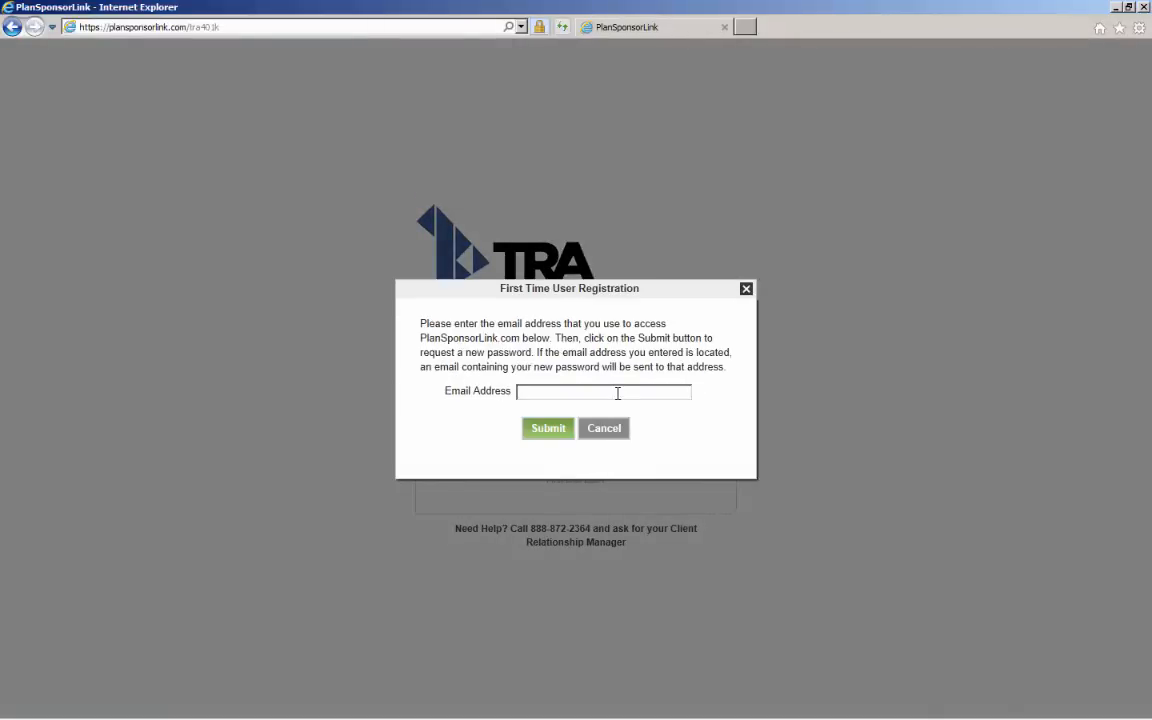
{"action": "mouse_move", "coordinate": [604, 428]}
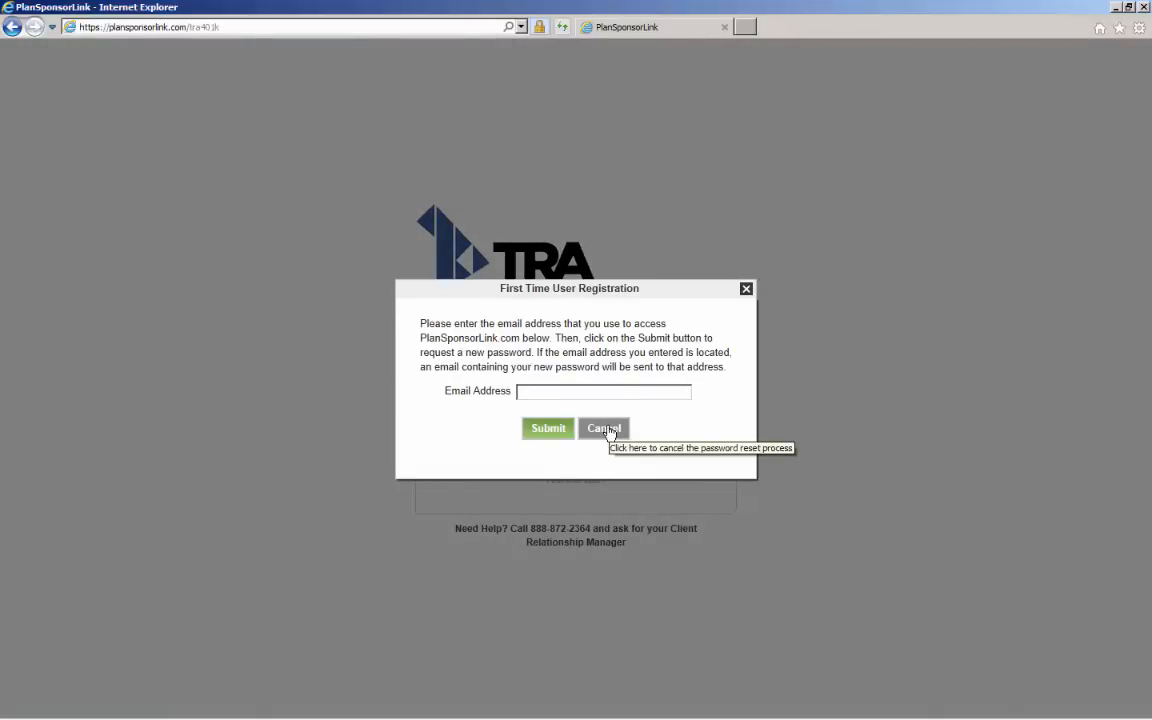
{"action": "left_click", "coordinate": [604, 428]}
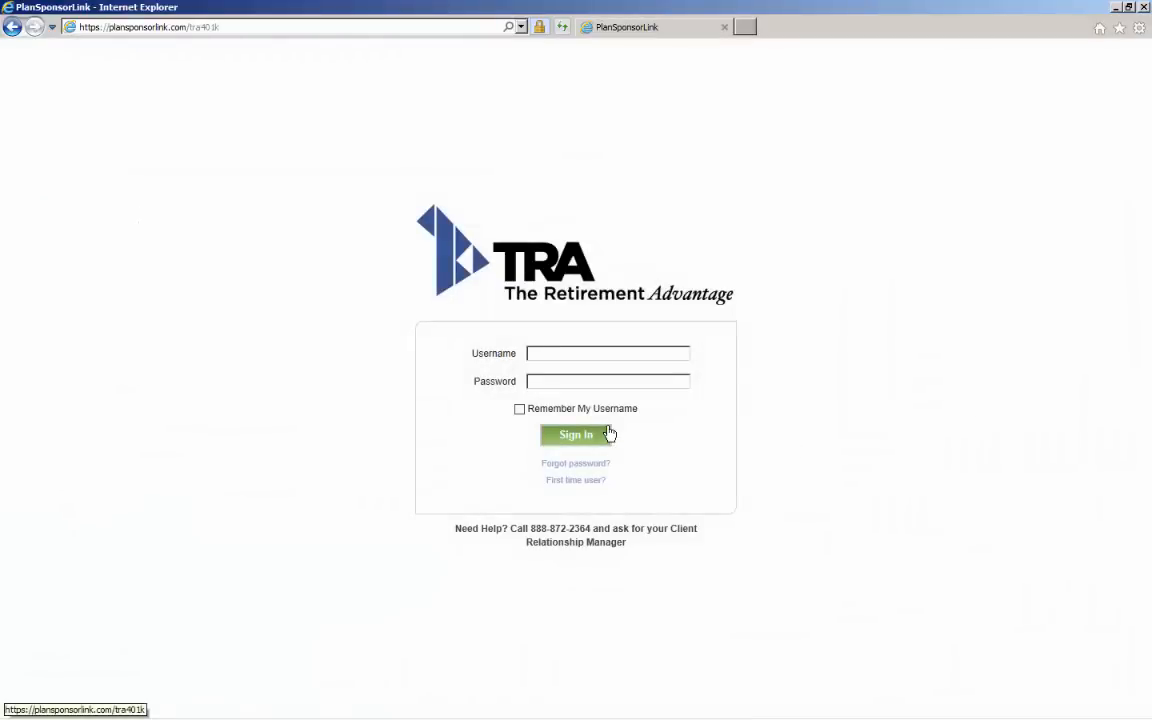
{"action": "mouse_move", "coordinate": [744, 432]}
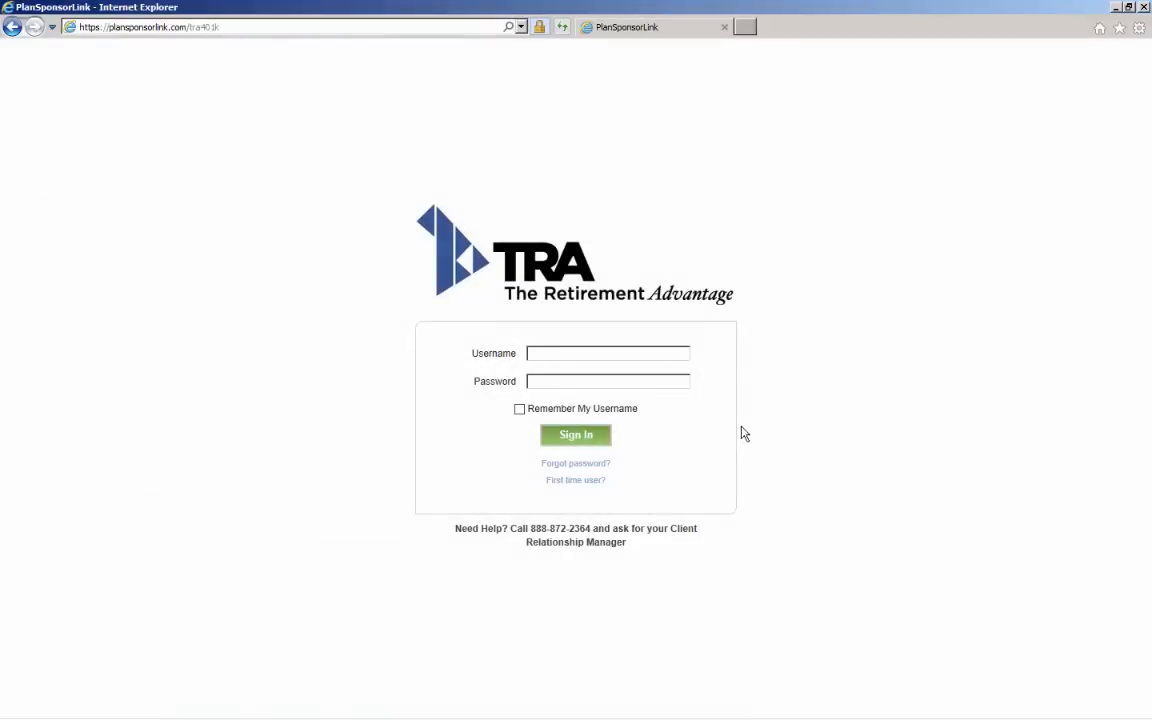
{"action": "mouse_move", "coordinate": [756, 420]}
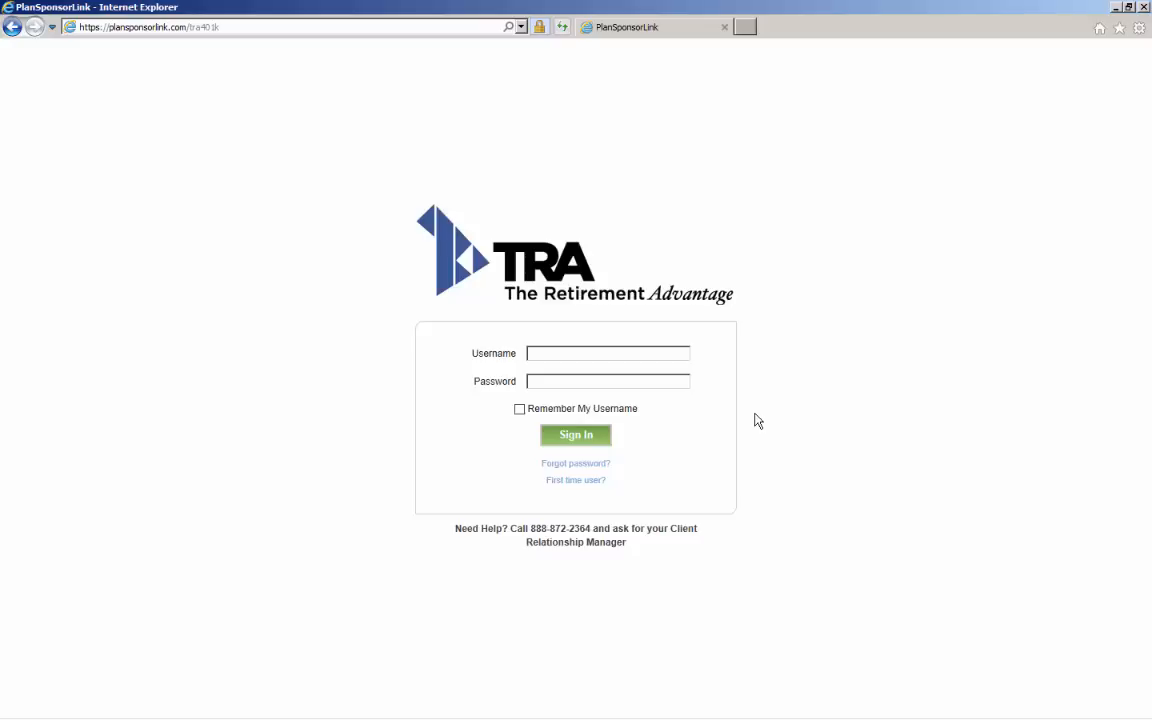
{"action": "mouse_move", "coordinate": [700, 512]}
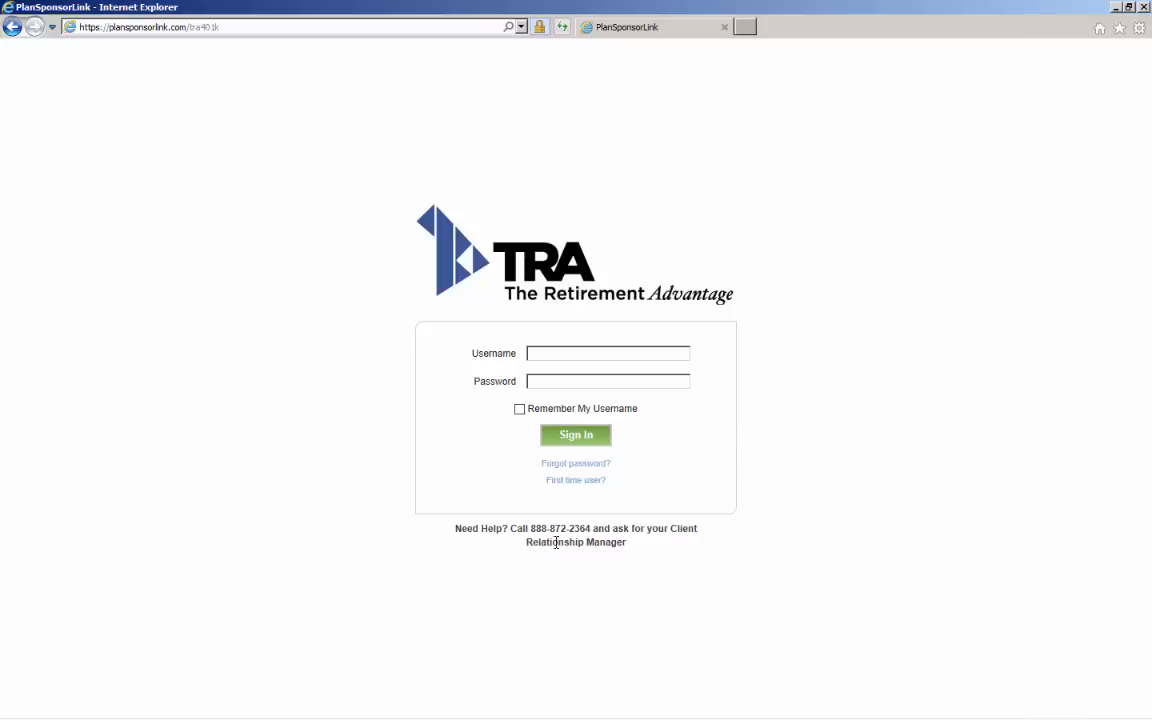
{"action": "mouse_move", "coordinate": [448, 536]}
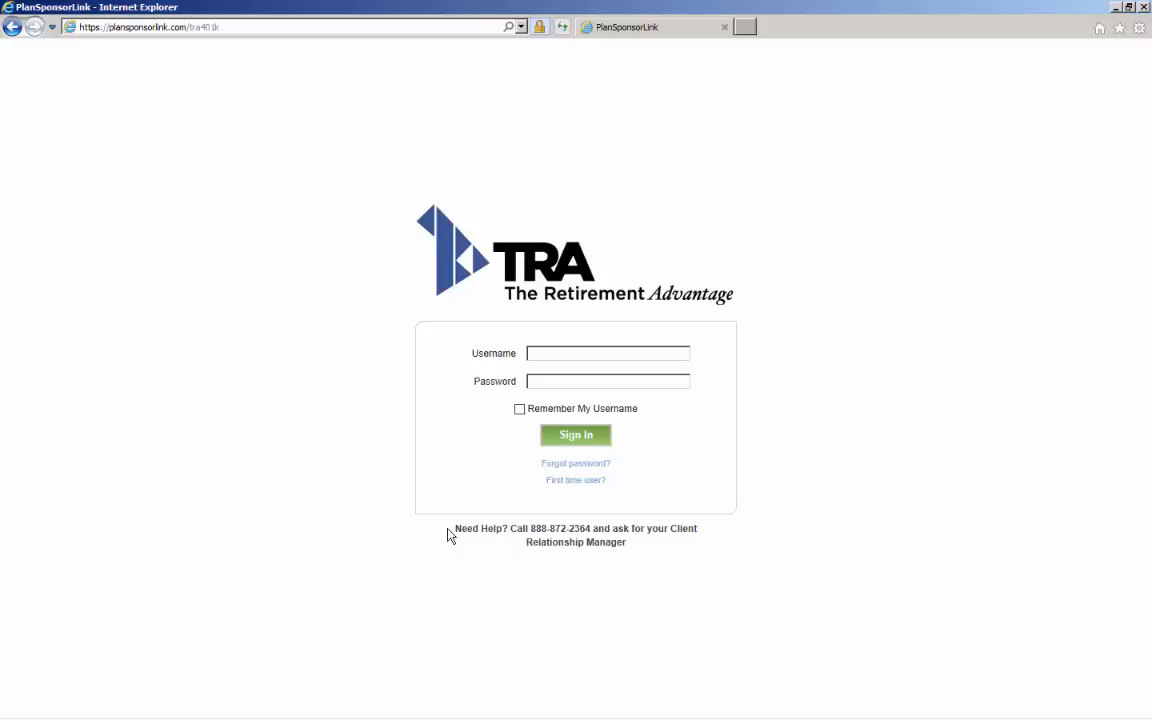
{"action": "mouse_move", "coordinate": [496, 524]}
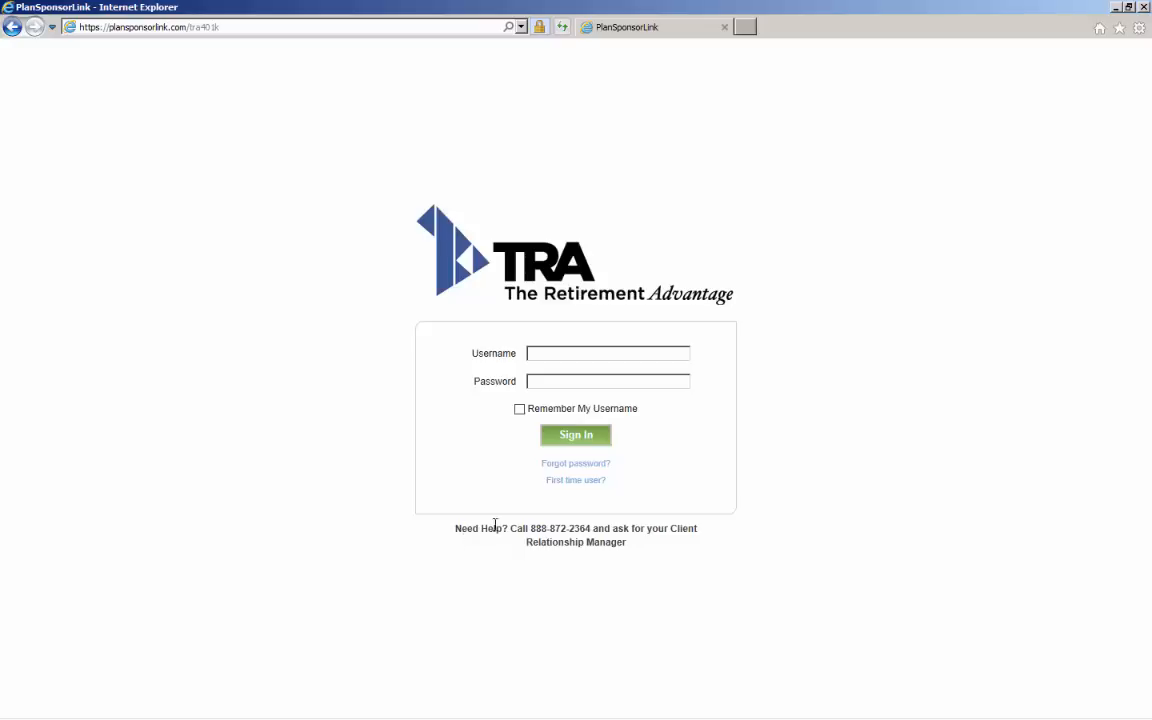
{"action": "mouse_move", "coordinate": [748, 448]}
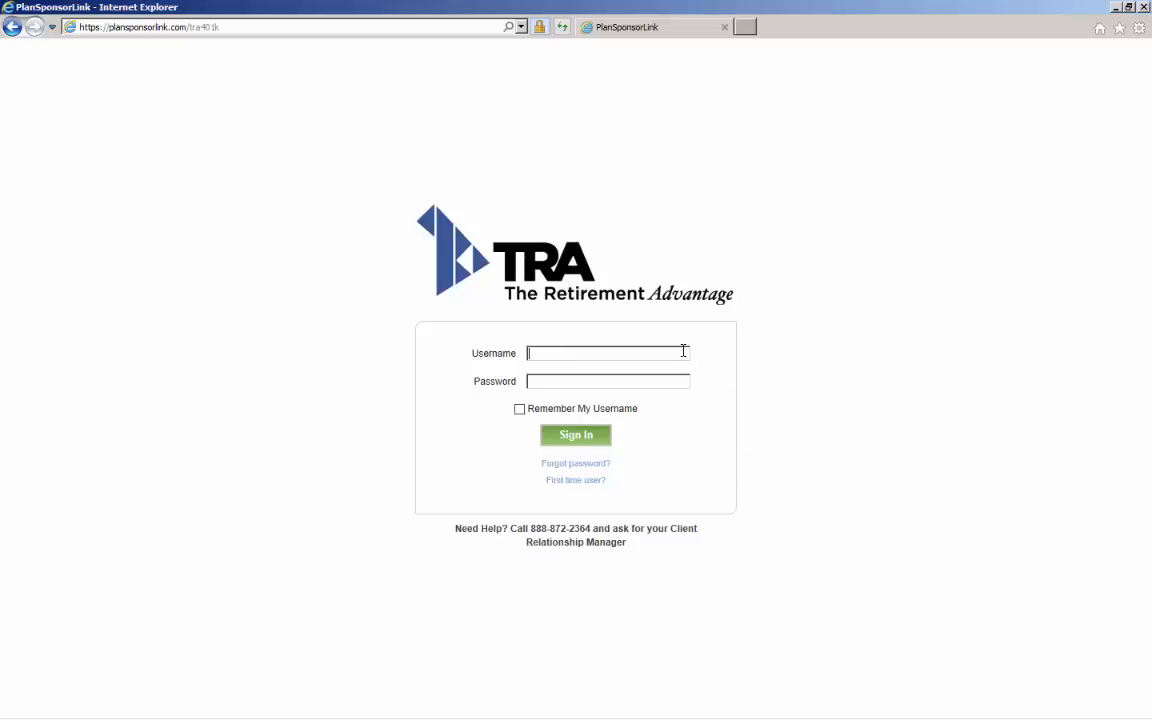
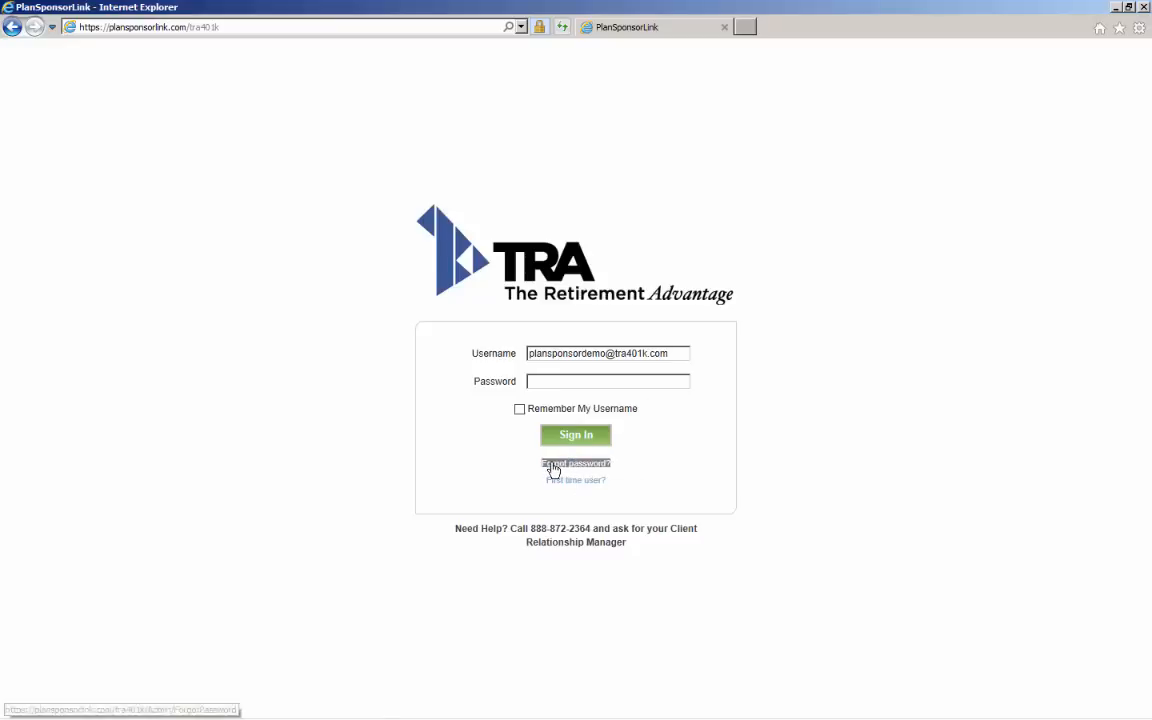
{"action": "left_click", "coordinate": [576, 464]}
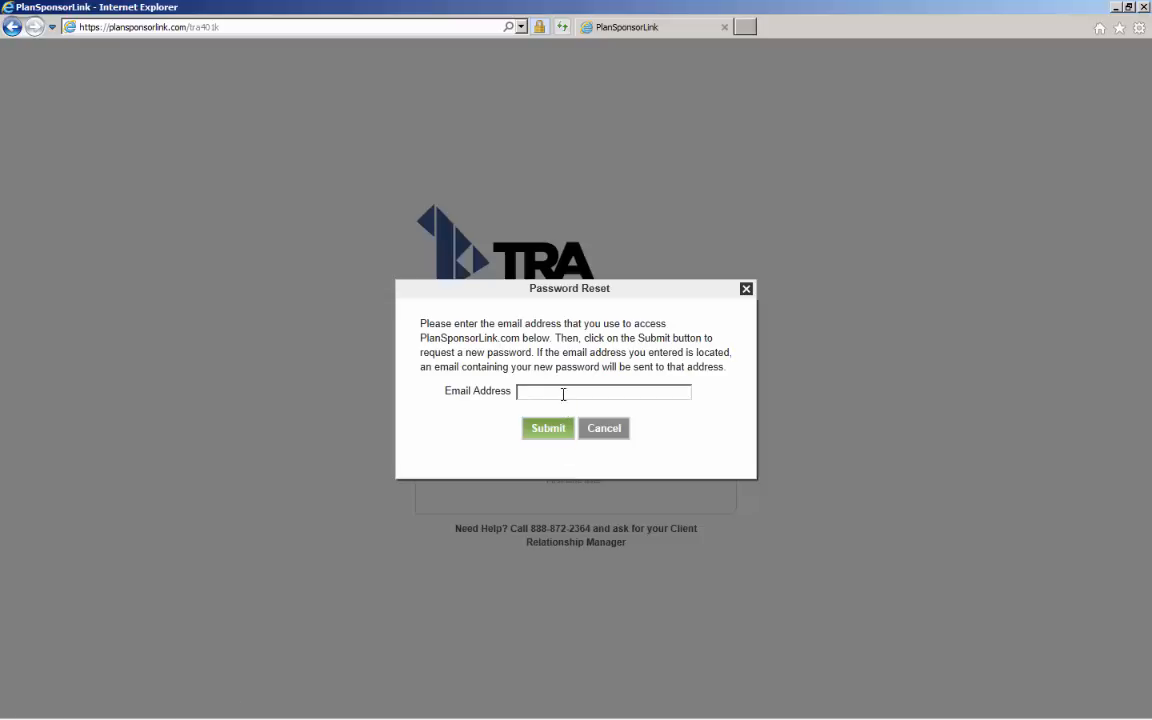
{"action": "mouse_move", "coordinate": [604, 428]}
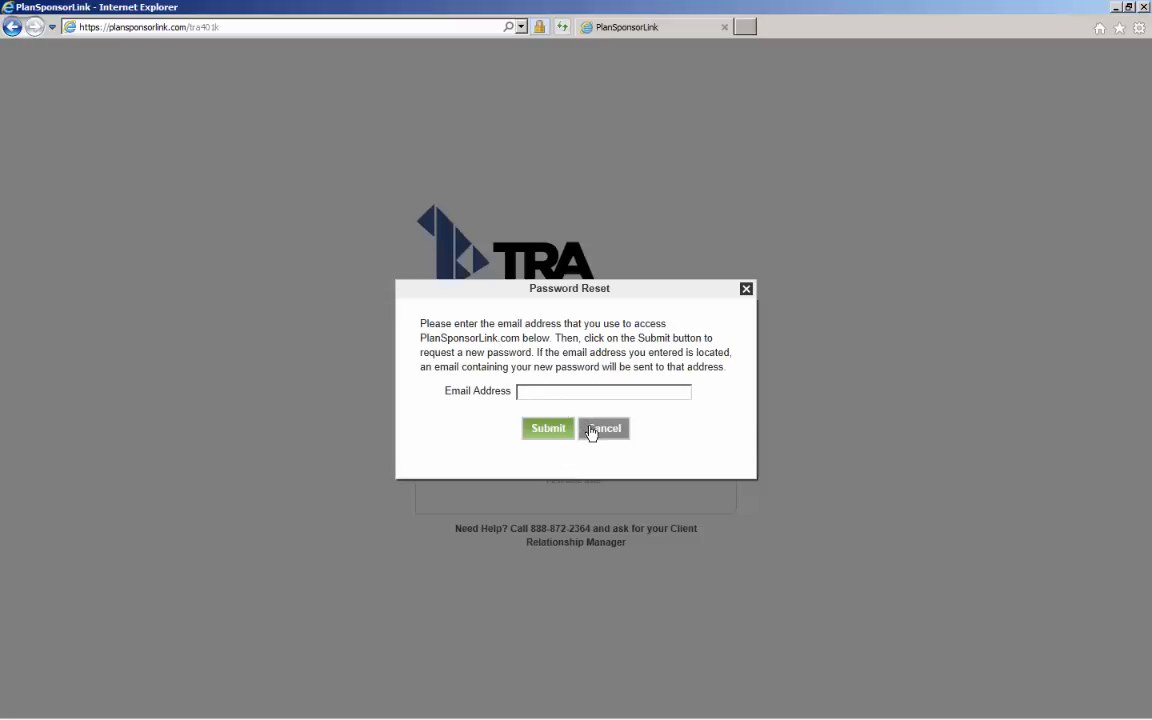
{"action": "left_click", "coordinate": [604, 428]}
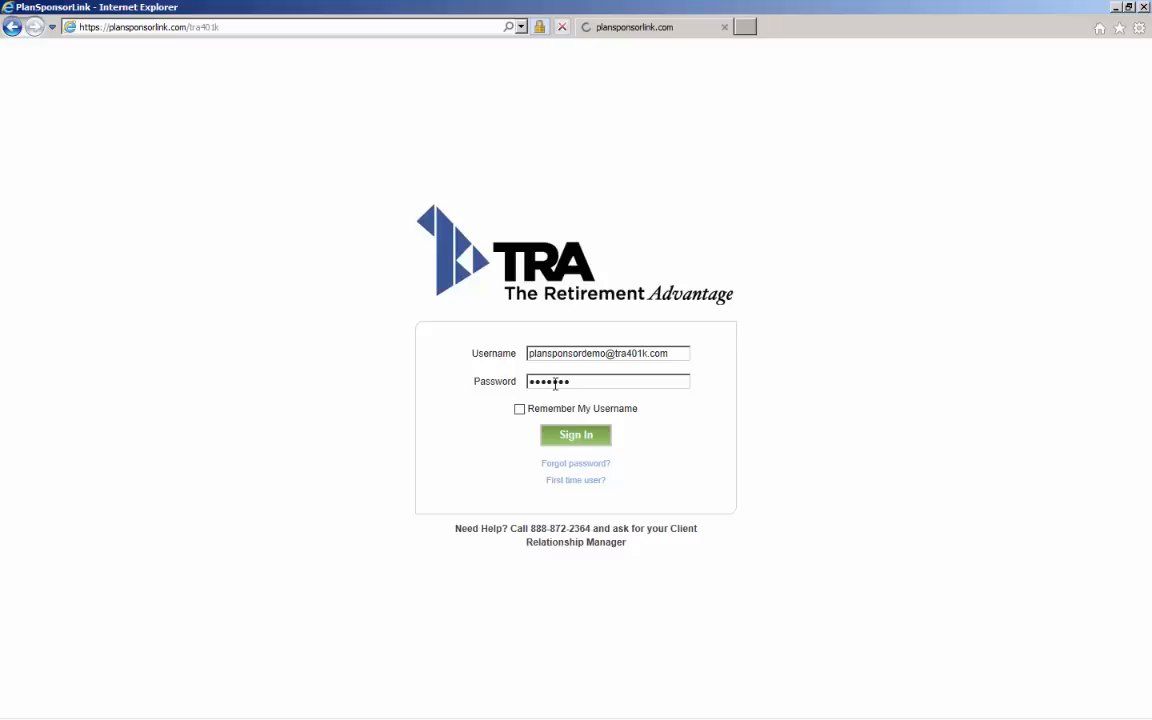
Sign in to the portal to reach the My Active Tasks list.
{"action": "left_click", "coordinate": [576, 434]}
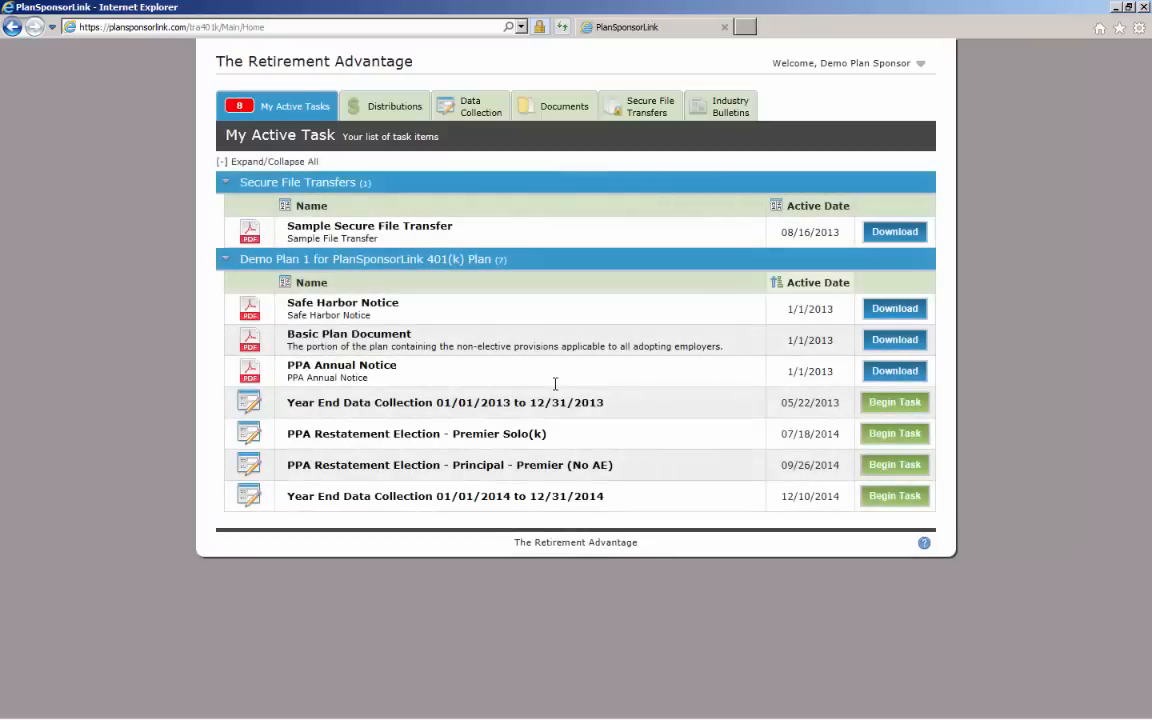
{"action": "mouse_move", "coordinate": [956, 218]}
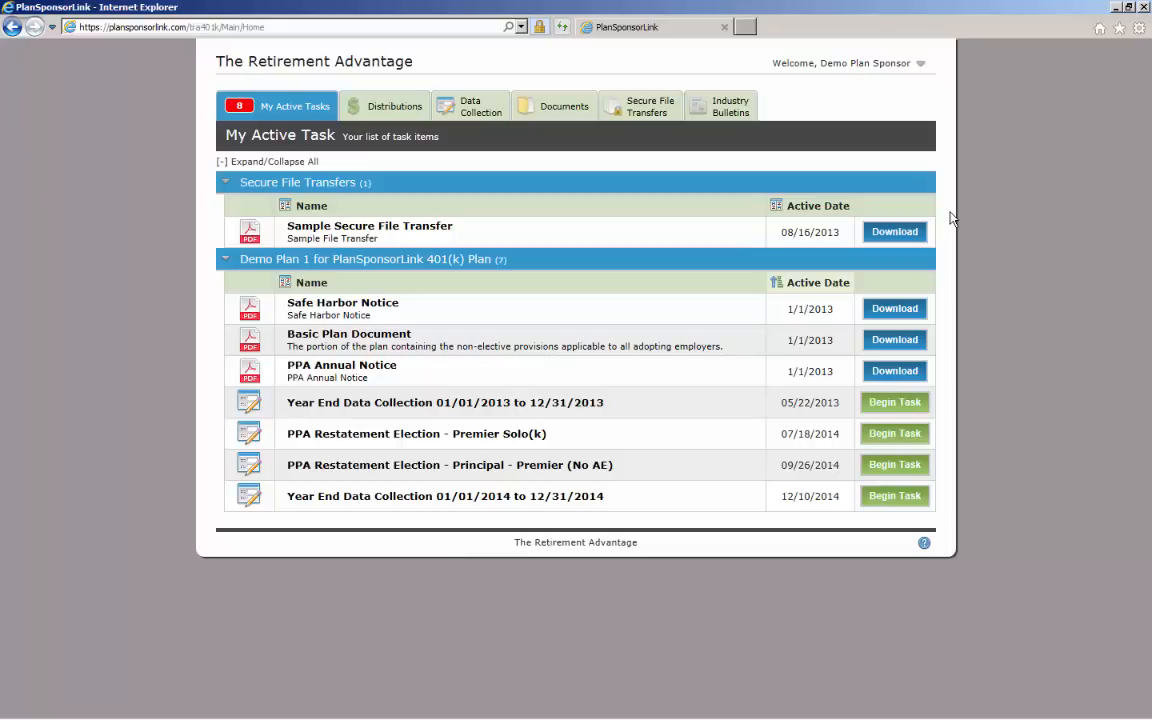
{"action": "mouse_move", "coordinate": [260, 94]}
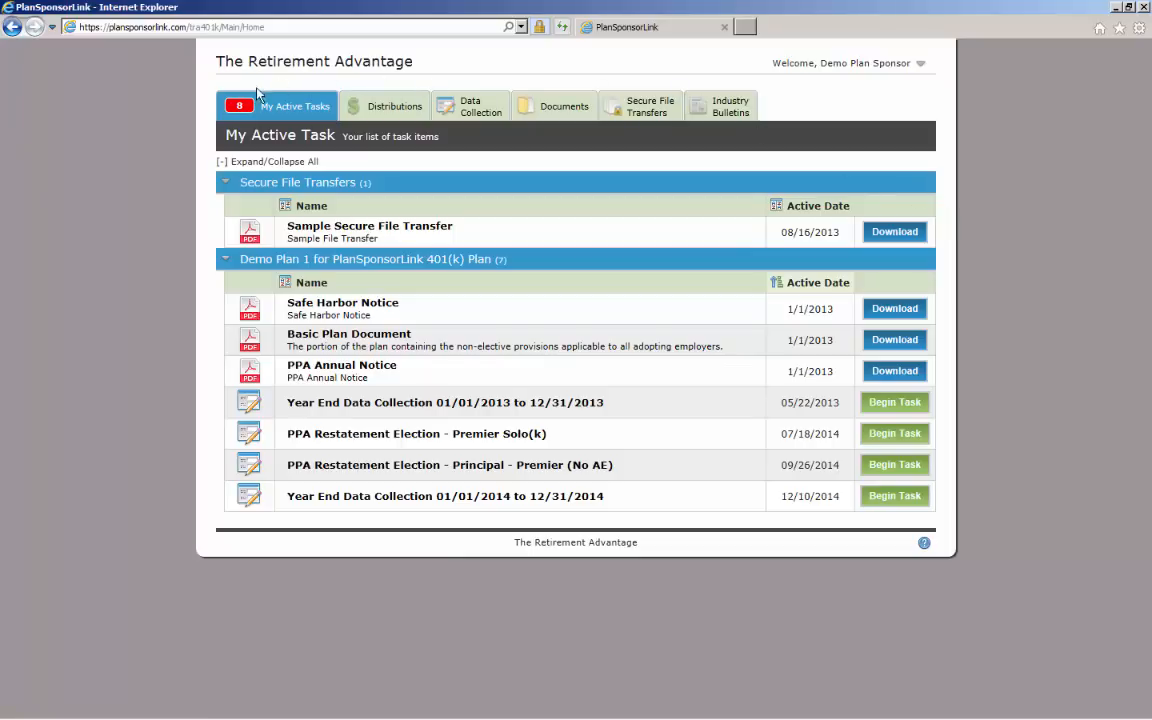
{"action": "mouse_move", "coordinate": [280, 104]}
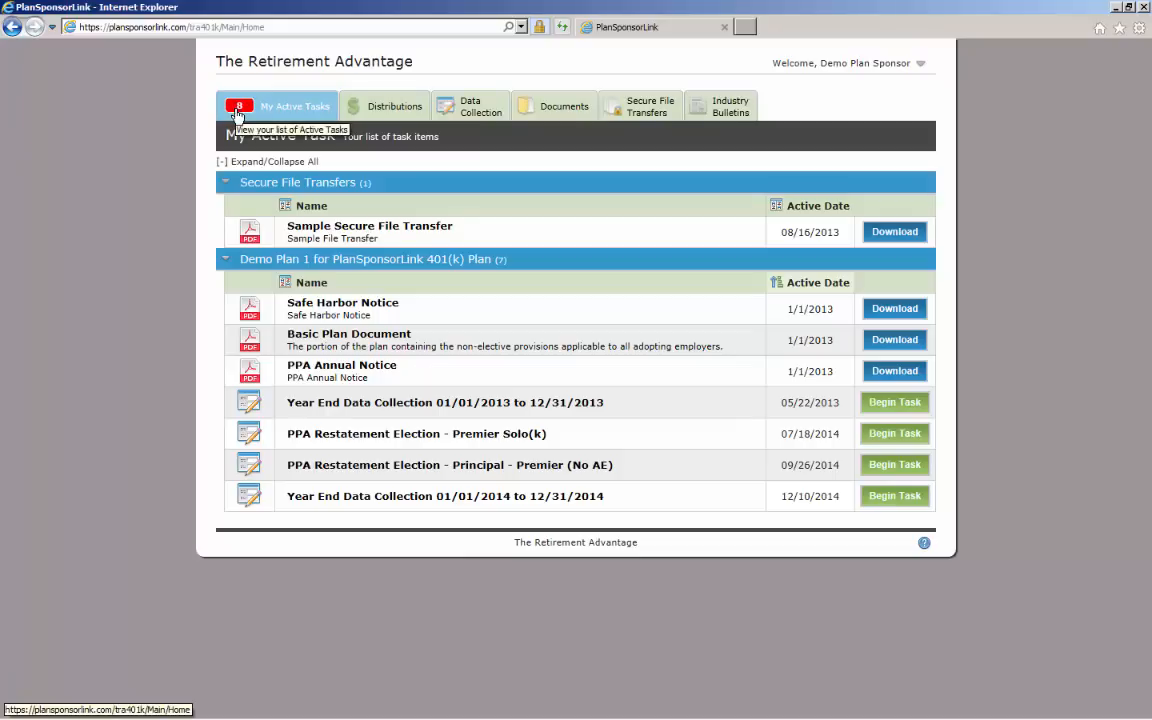
{"action": "mouse_move", "coordinate": [700, 226]}
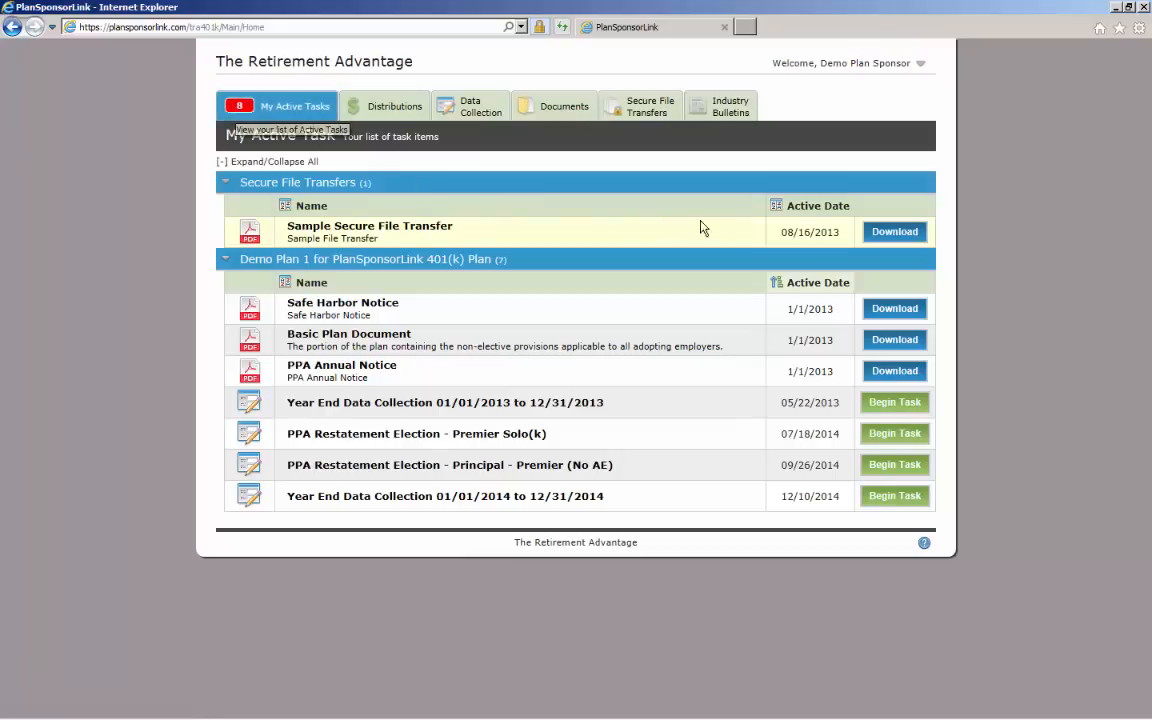
{"action": "mouse_move", "coordinate": [894, 232]}
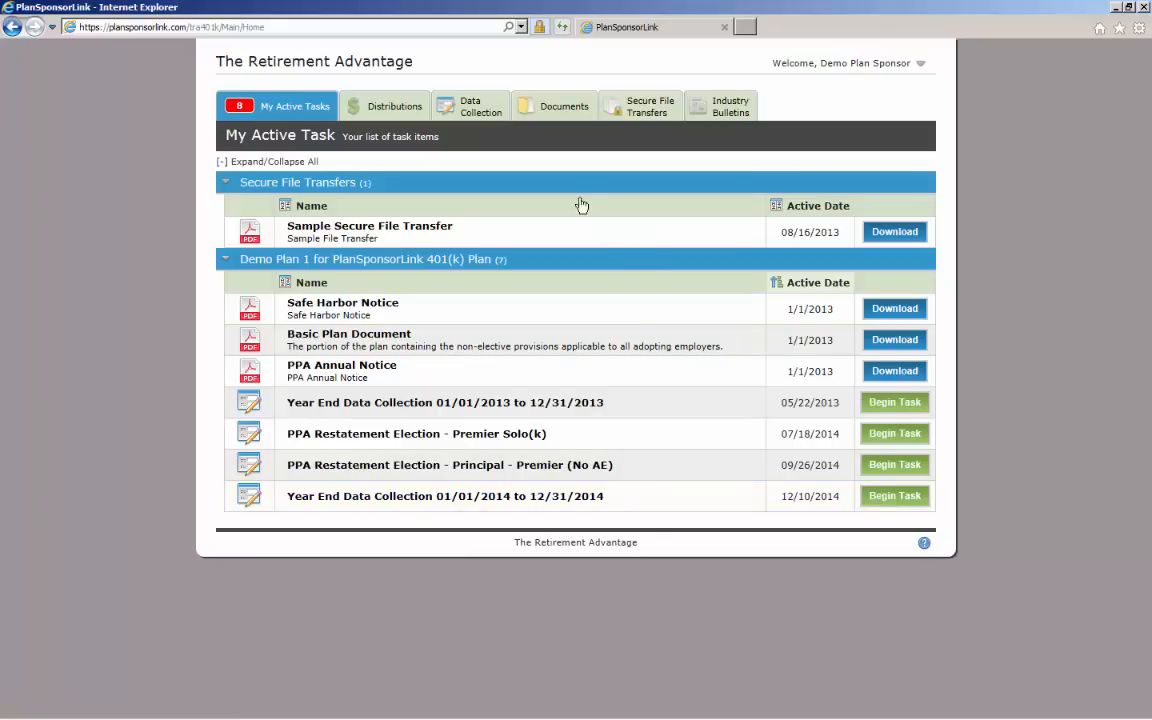
{"action": "left_click", "coordinate": [394, 106]}
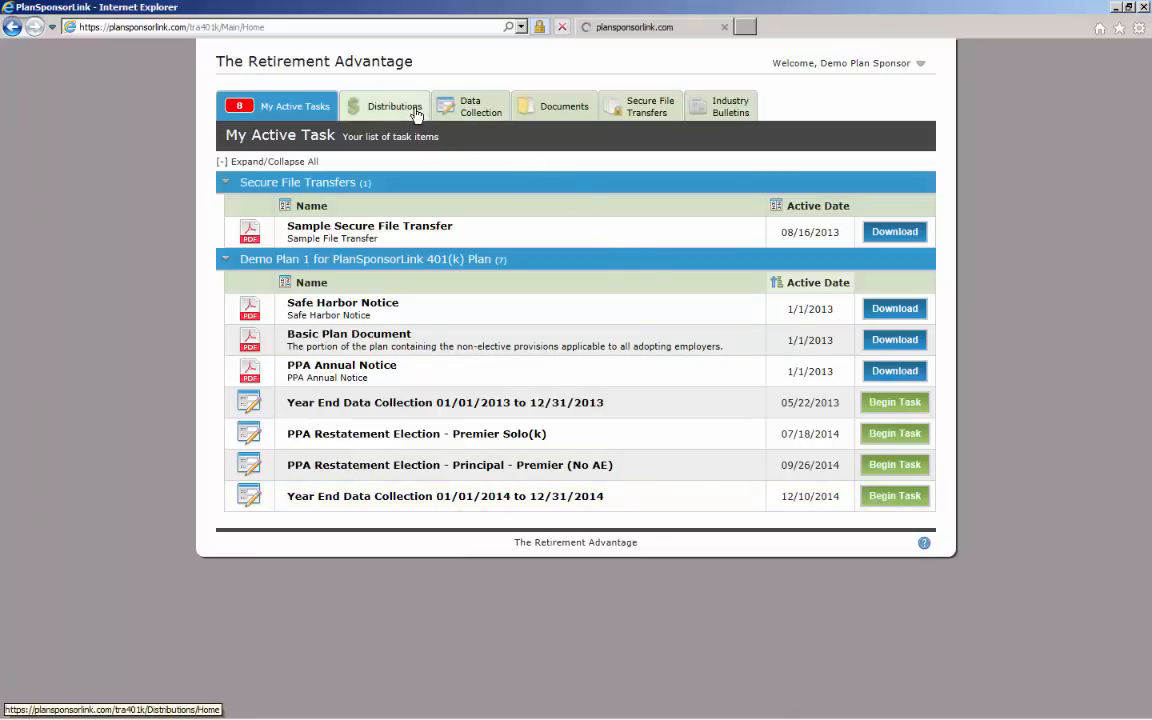
View the Distribution and Loan Status page, then head to the Data Collection history.
{"action": "left_click", "coordinate": [392, 106]}
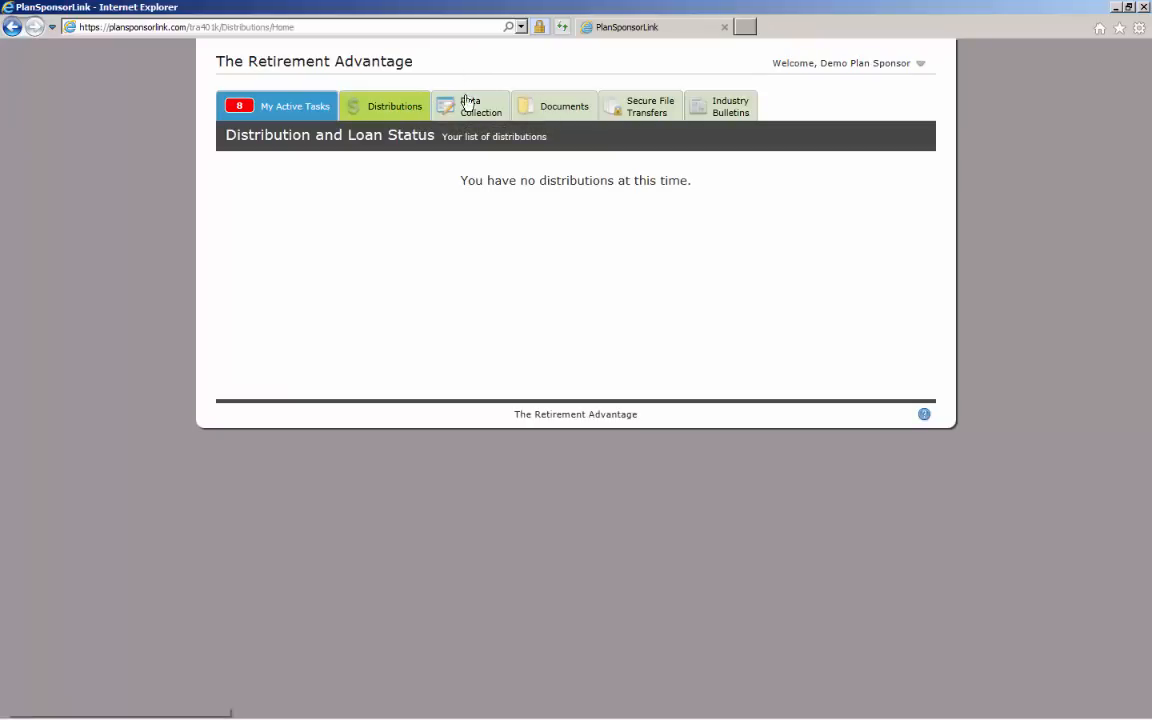
{"action": "left_click", "coordinate": [470, 106]}
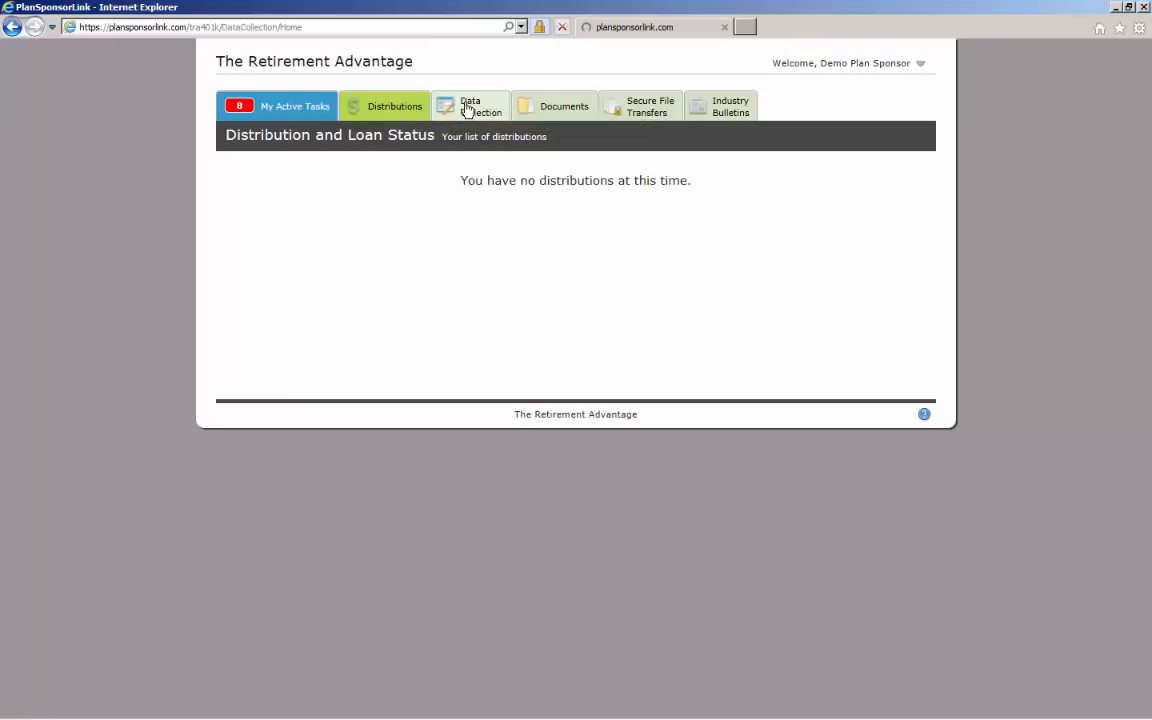
View the Data Collection history with the completed PPA Restatement Solo(k), then go to Documents.
{"action": "left_click", "coordinate": [470, 106]}
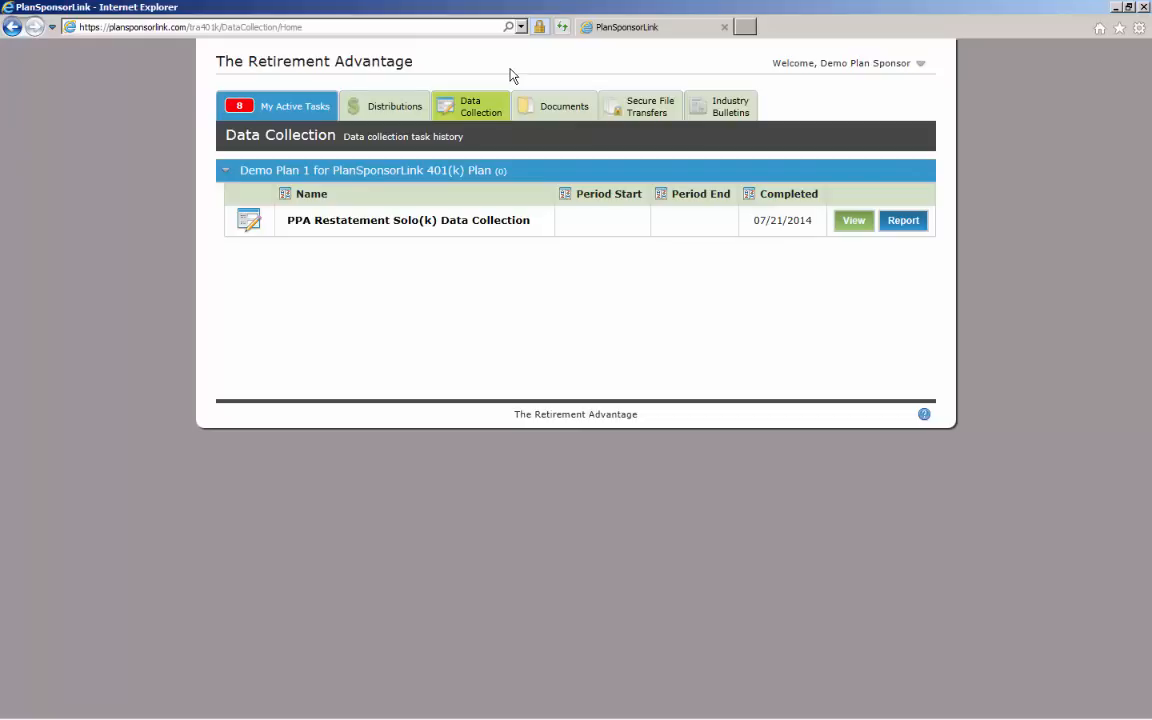
{"action": "mouse_move", "coordinate": [532, 98]}
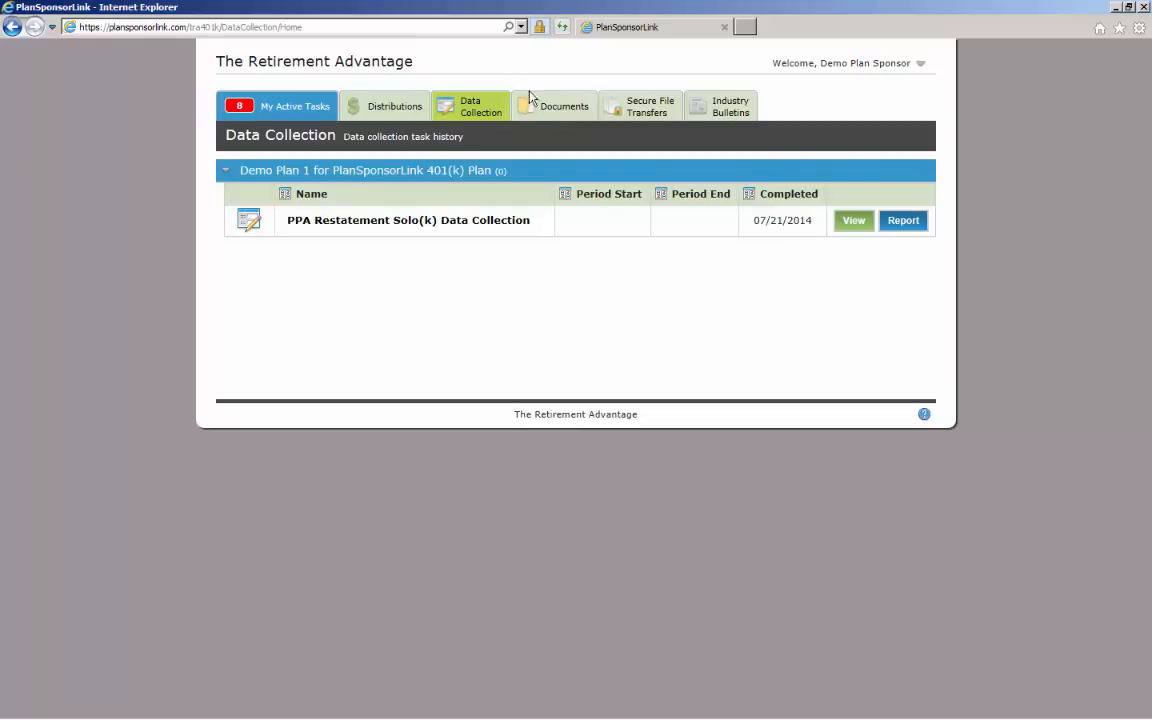
{"action": "left_click", "coordinate": [554, 106]}
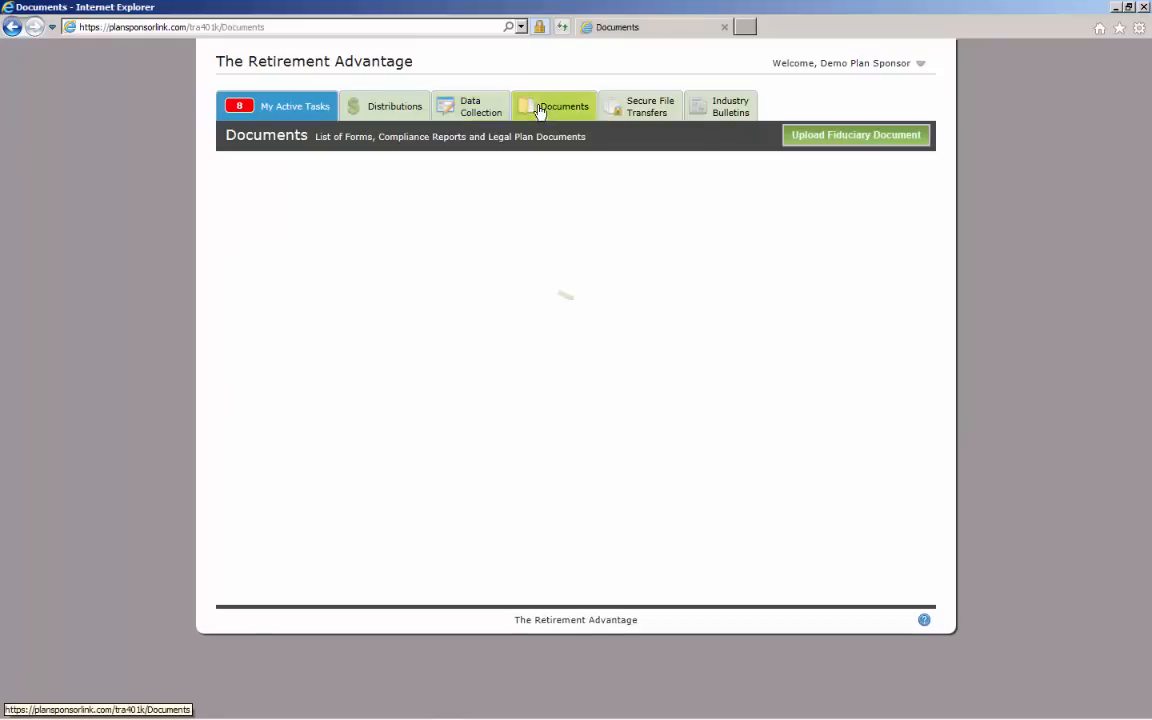
Review the Documents page's fiduciary briefcase, compliance and legal sections, then move to Secure File Transfers.
{"action": "left_click", "coordinate": [554, 106]}
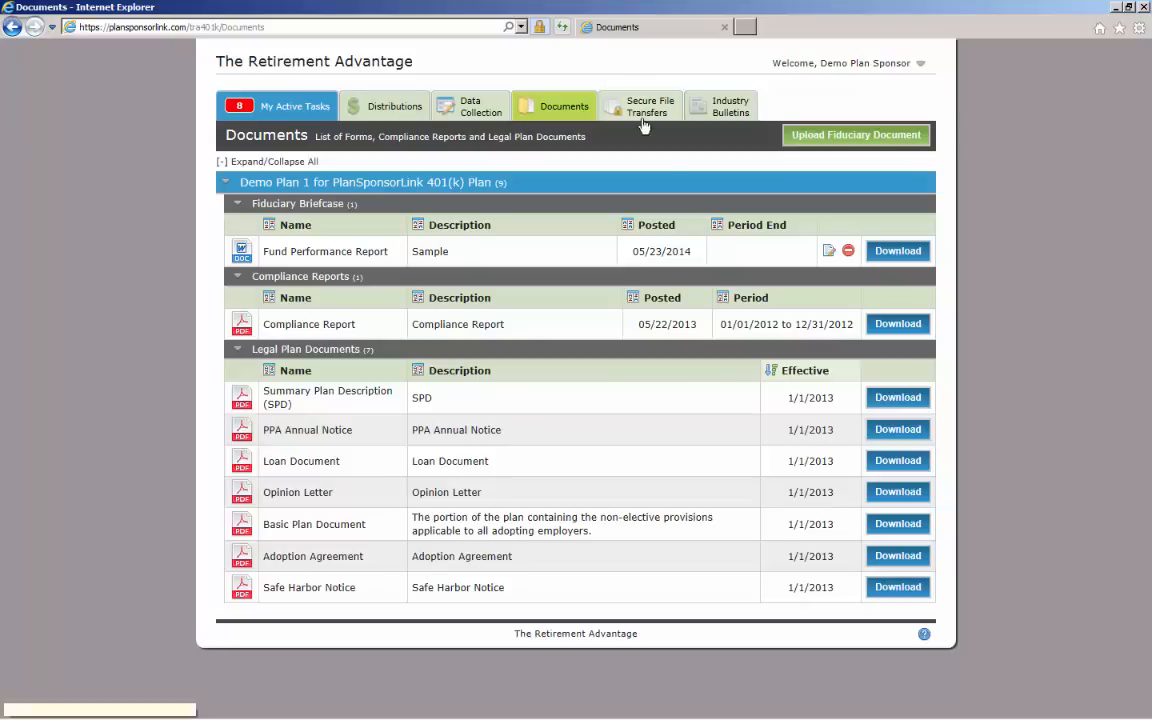
{"action": "mouse_move", "coordinate": [896, 324]}
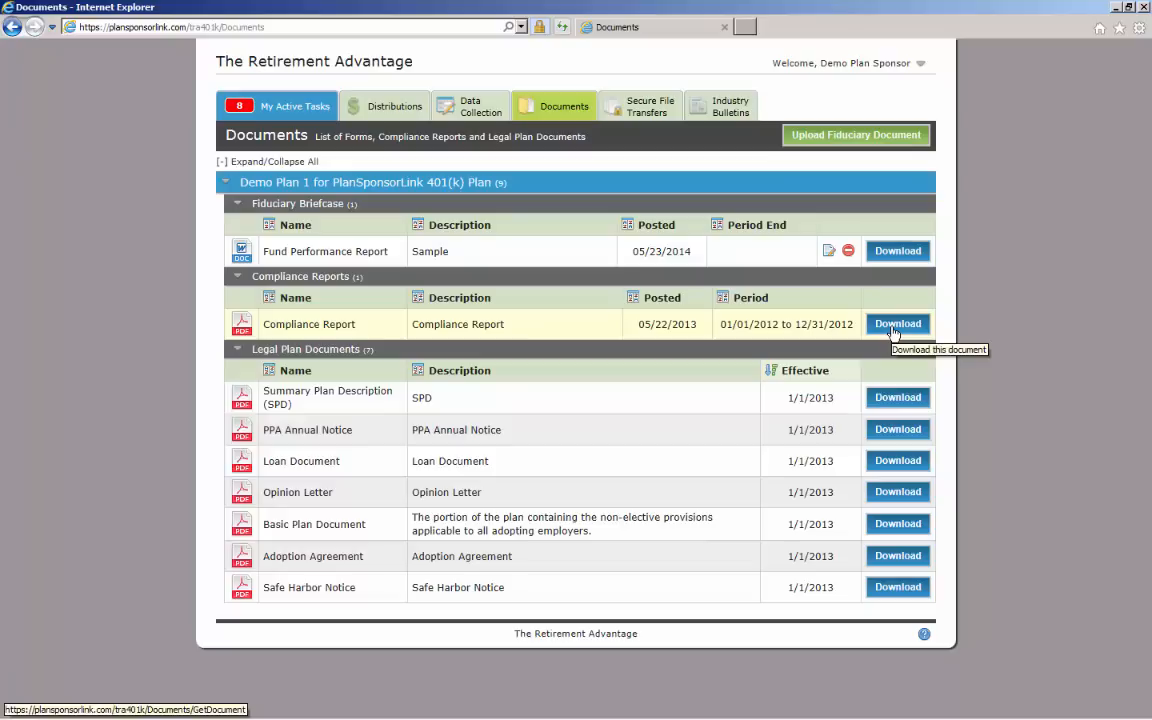
{"action": "mouse_move", "coordinate": [894, 332]}
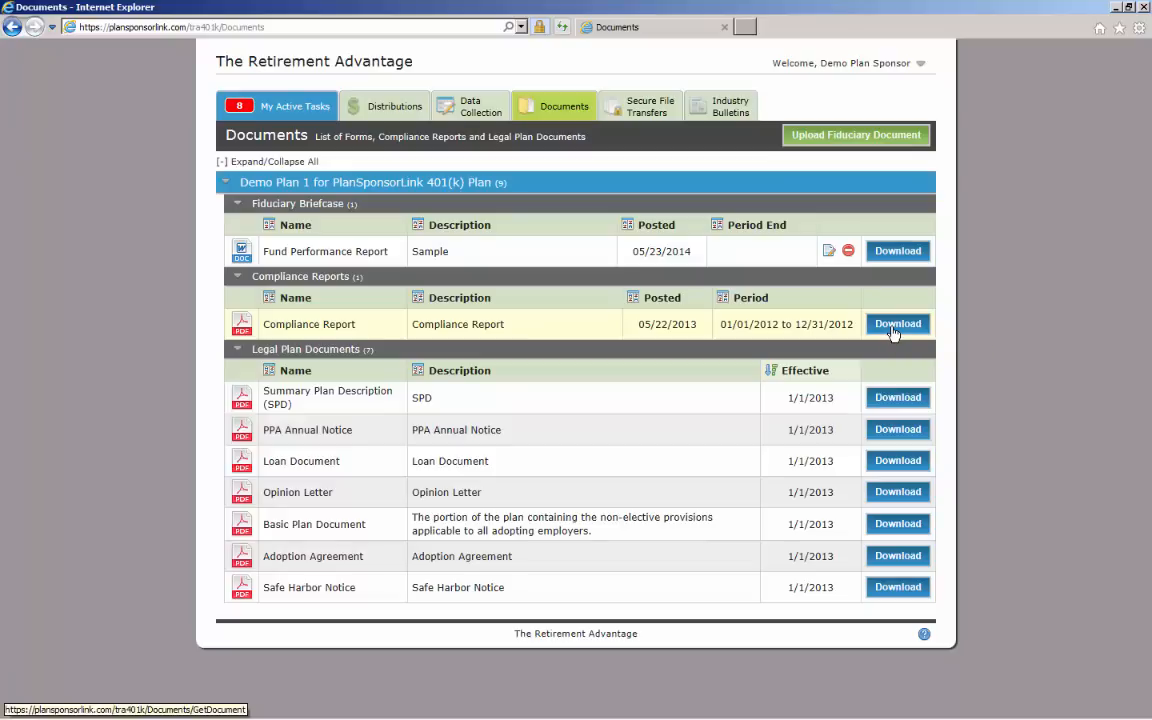
{"action": "mouse_move", "coordinate": [884, 324]}
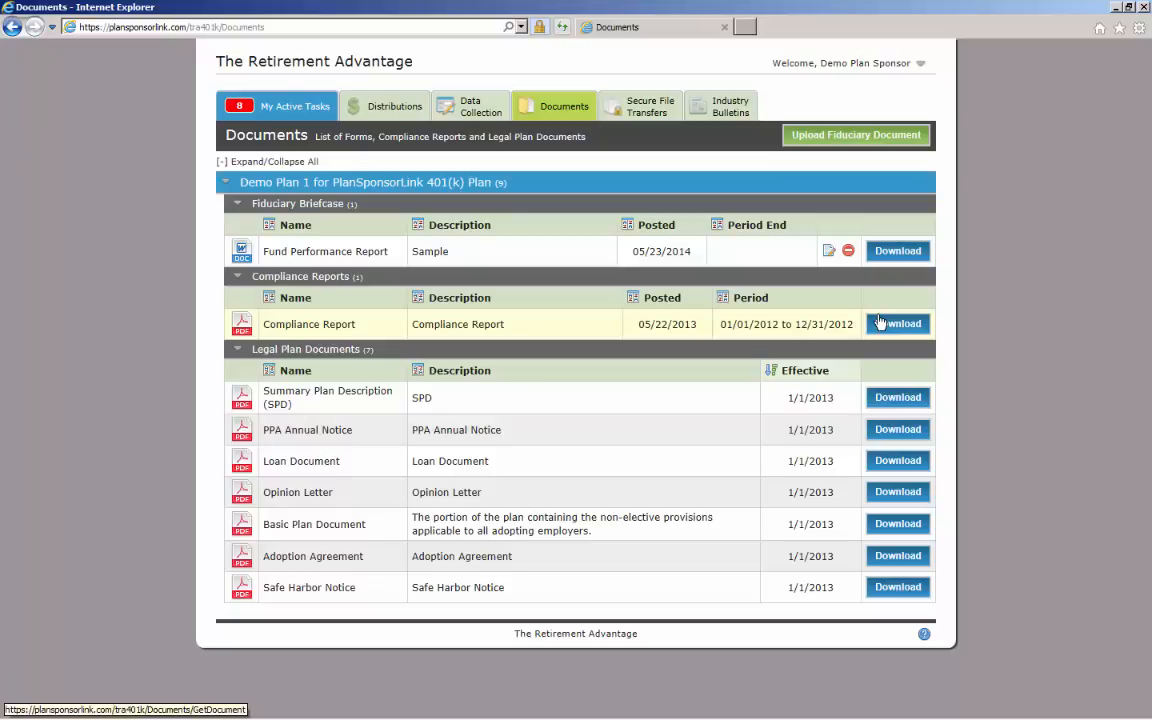
{"action": "mouse_move", "coordinate": [950, 200]}
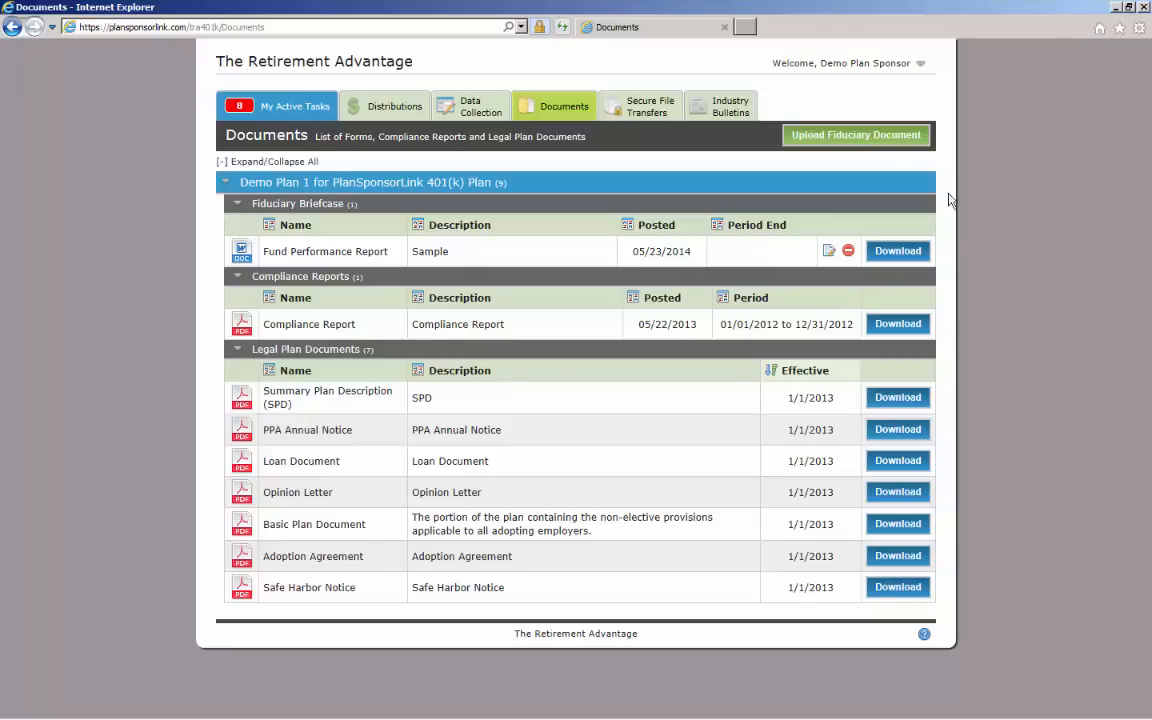
{"action": "left_click", "coordinate": [640, 106]}
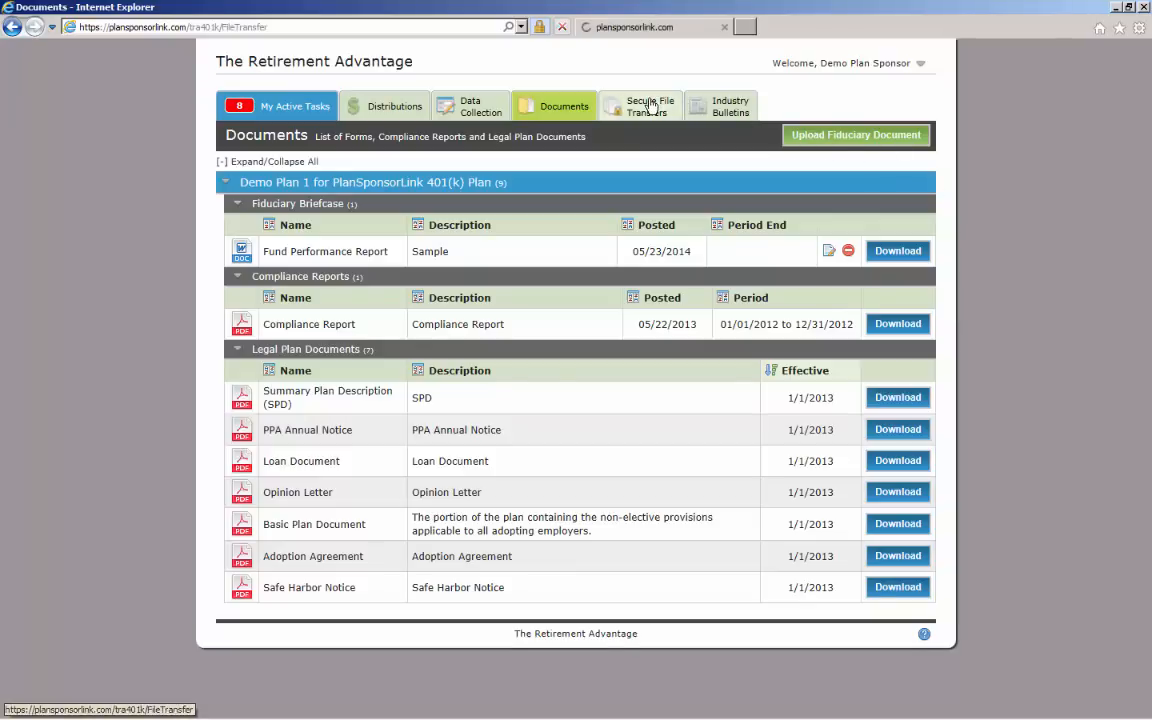
Show the Secure File Transfer page and start a blank new transfer form.
{"action": "left_click", "coordinate": [648, 106]}
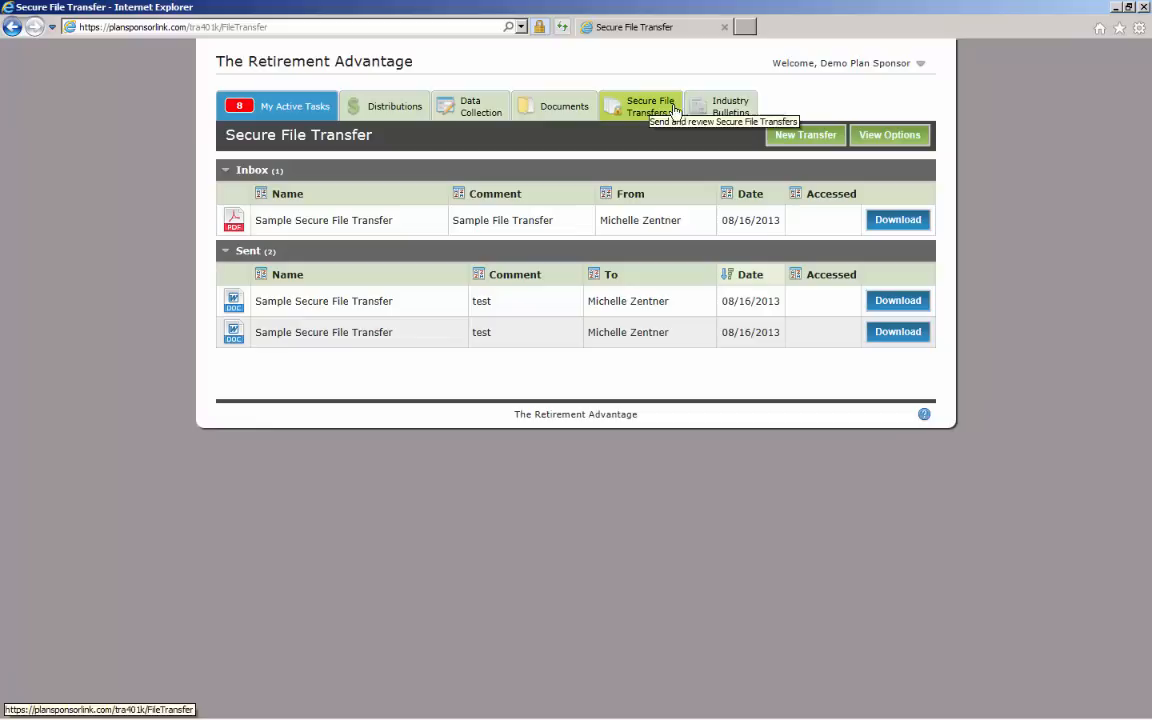
{"action": "mouse_move", "coordinate": [830, 110]}
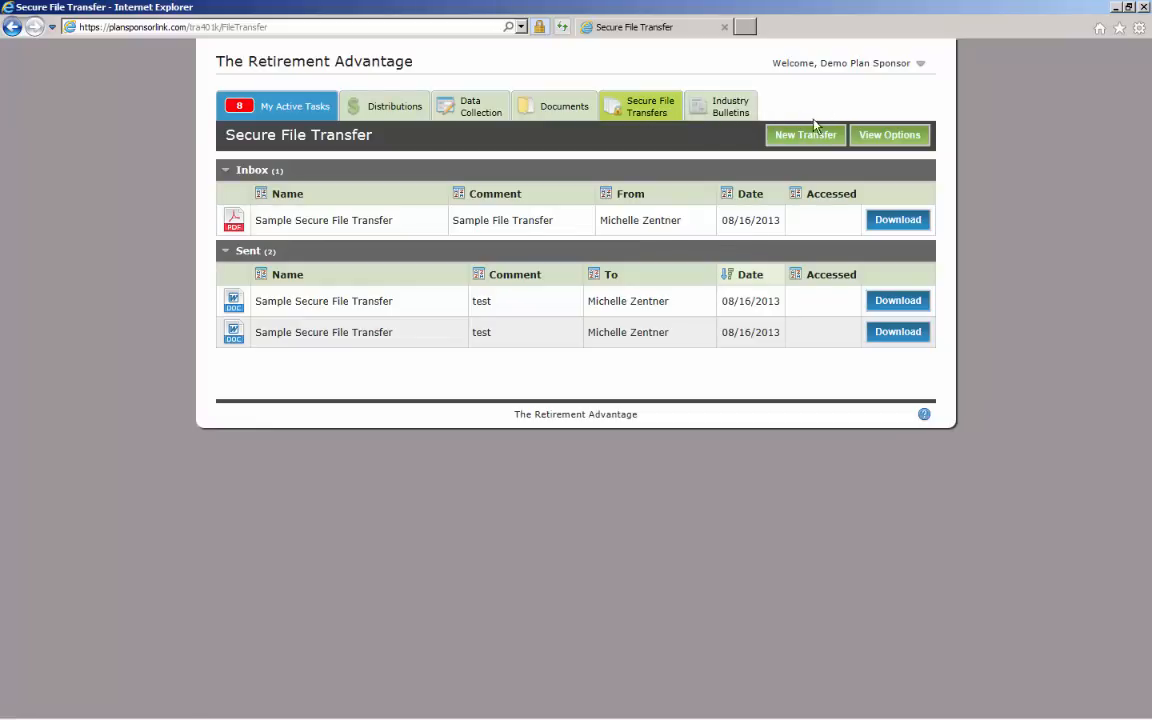
{"action": "left_click", "coordinate": [804, 134]}
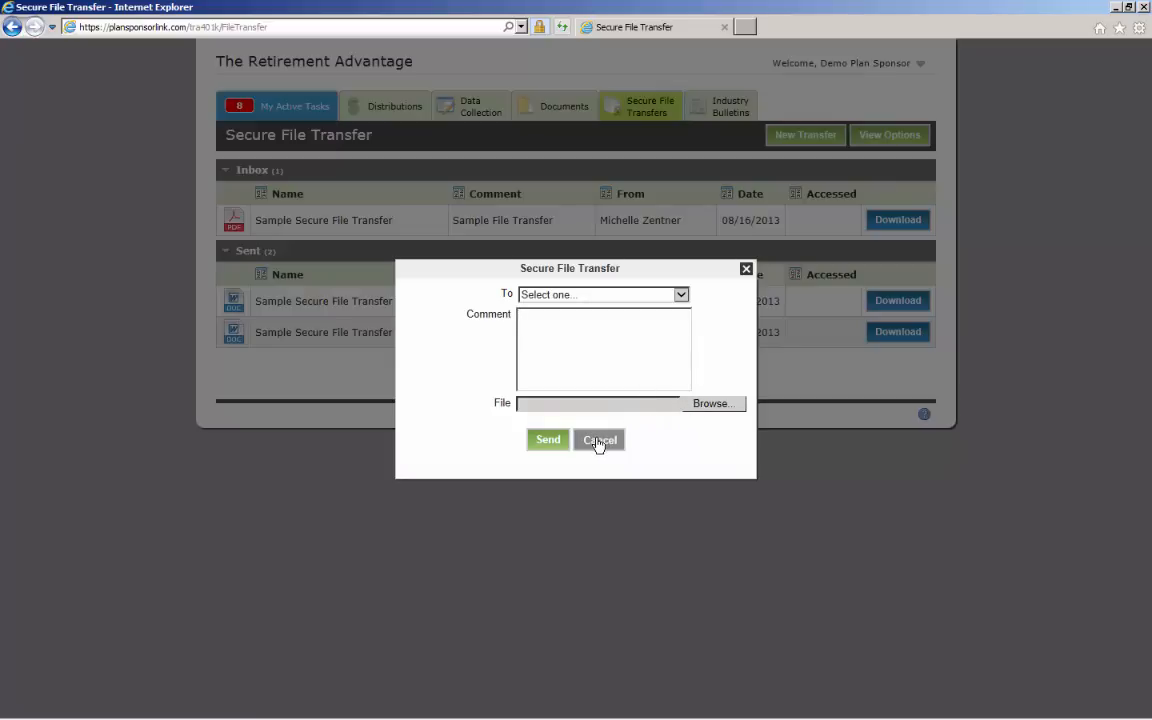
Cancel the new file transfer unsent, returning to the inbox and sent lists.
{"action": "left_click", "coordinate": [600, 440]}
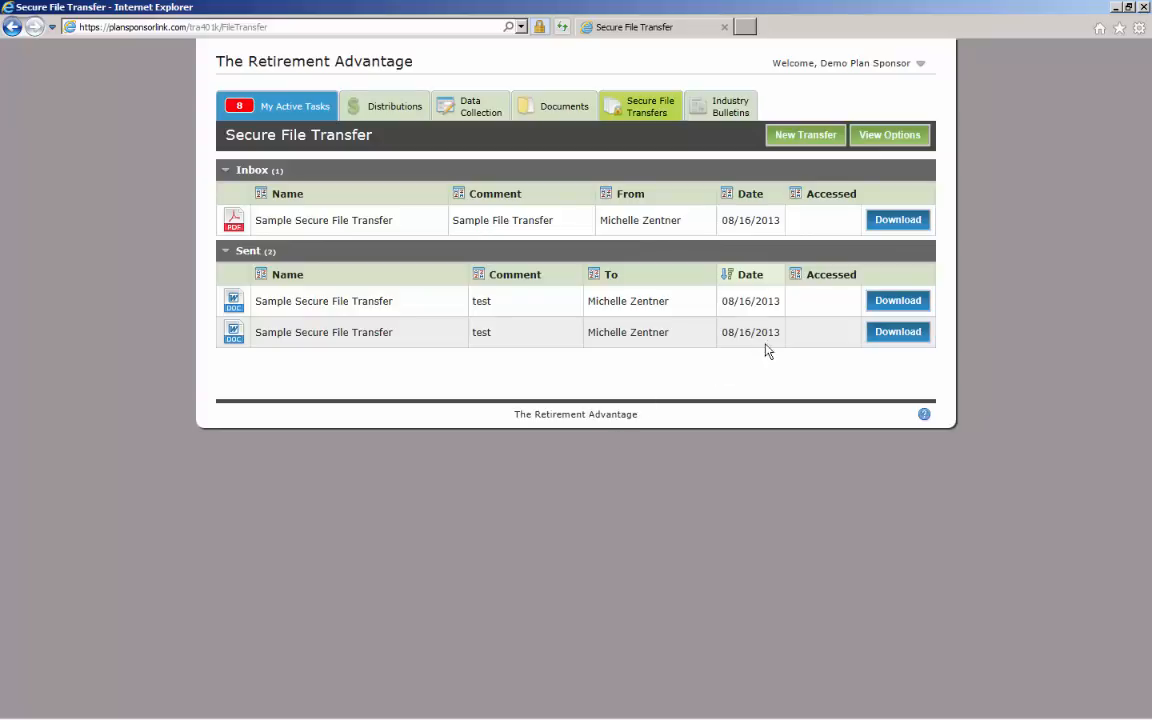
{"action": "mouse_move", "coordinate": [896, 300]}
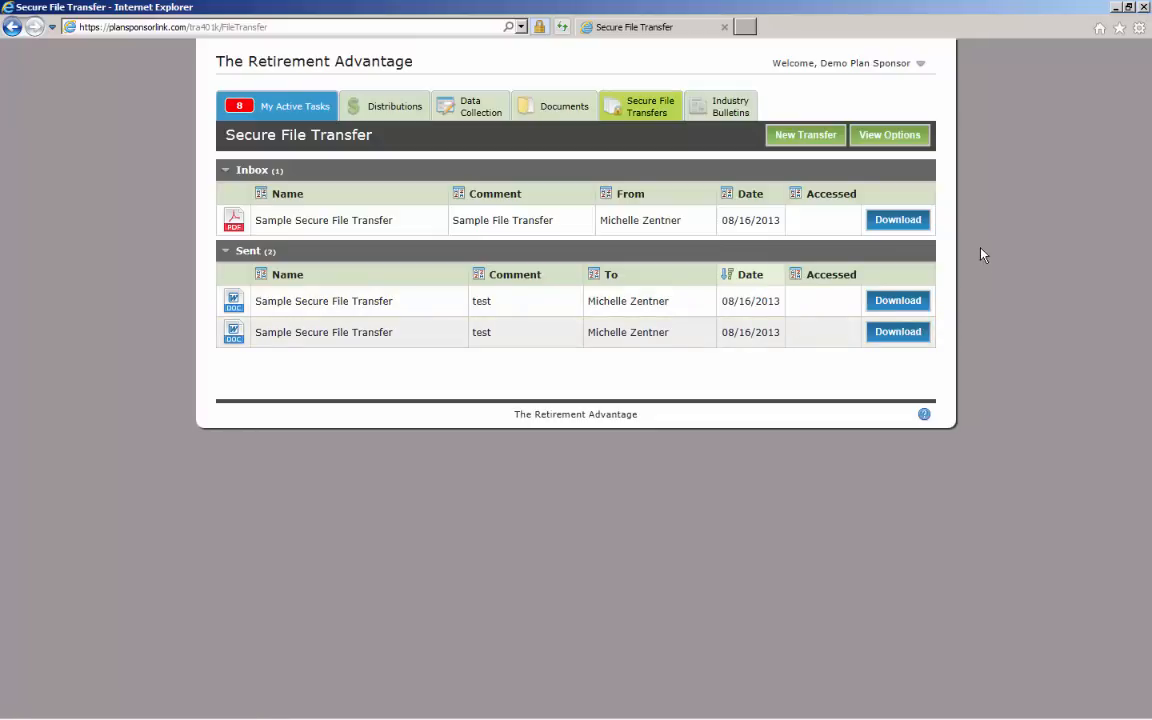
{"action": "mouse_move", "coordinate": [884, 204]}
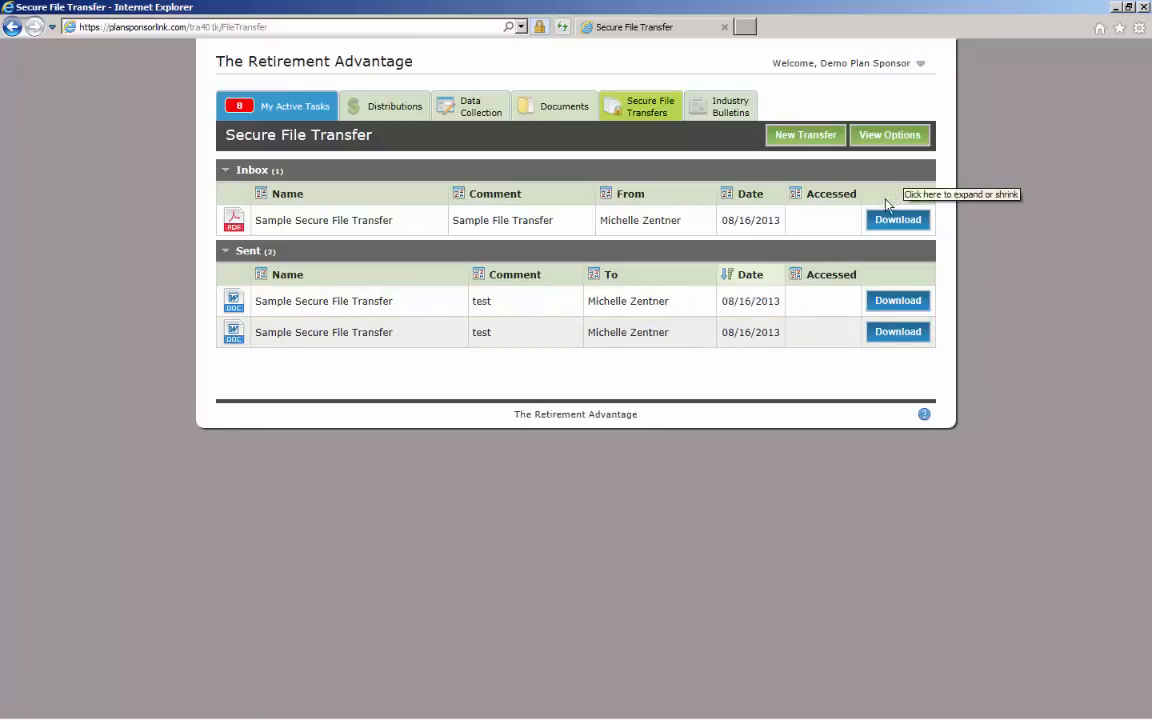
{"action": "mouse_move", "coordinate": [896, 220]}
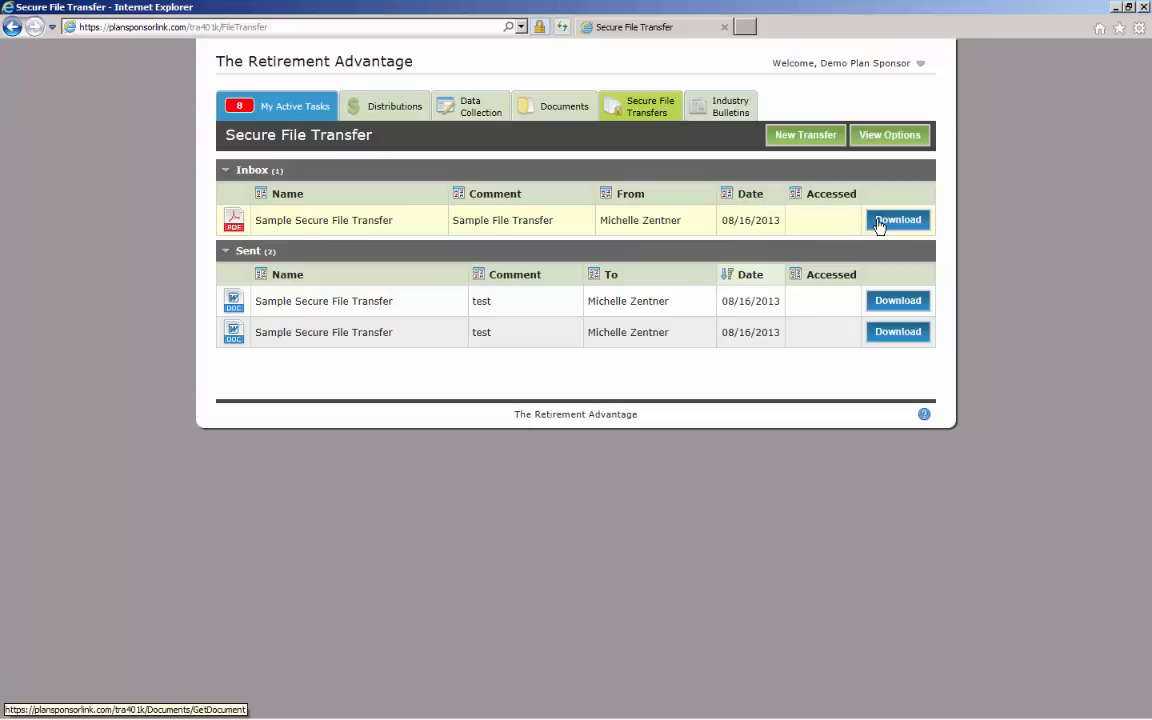
{"action": "mouse_move", "coordinate": [730, 106]}
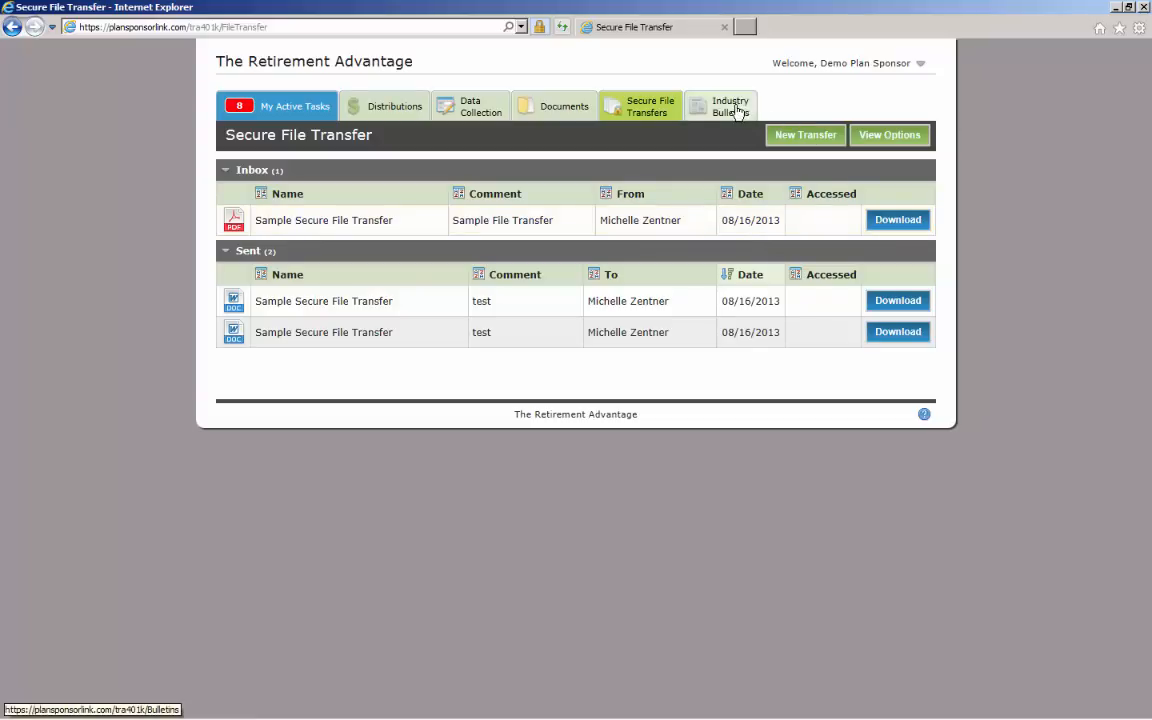
Show the Industry Bulletins list with quarterly newsletters and the ACH Bank Draft Authorization Form.
{"action": "left_click", "coordinate": [720, 106]}
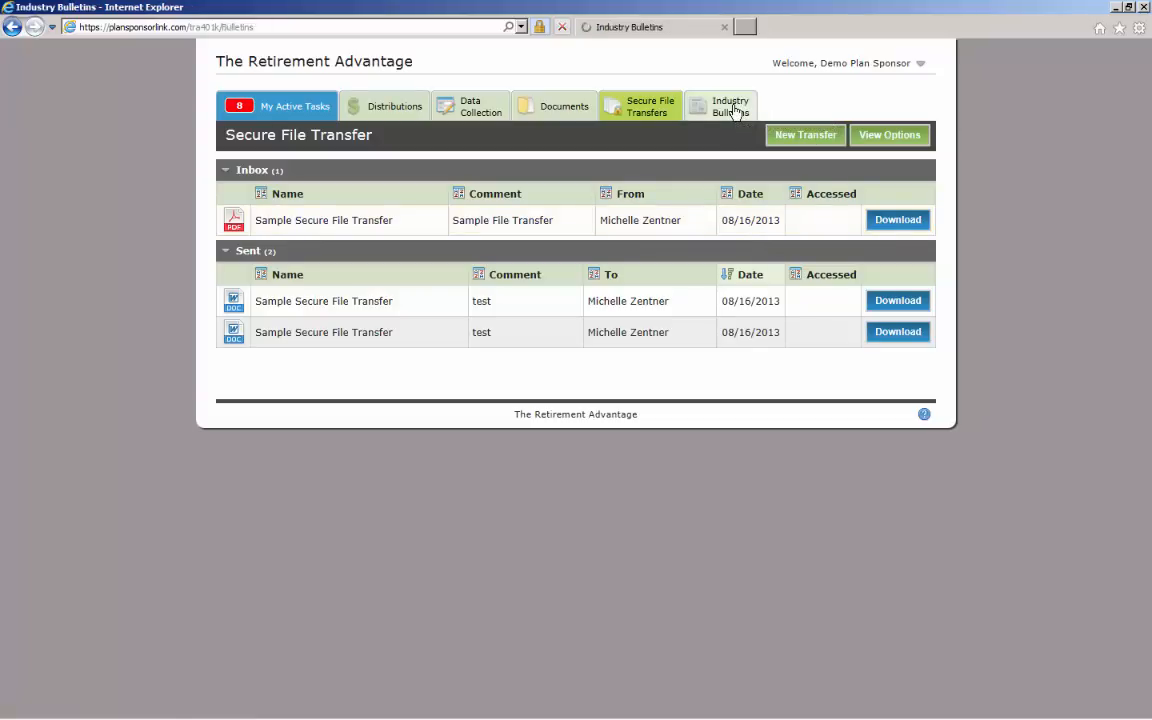
{"action": "left_click", "coordinate": [730, 106]}
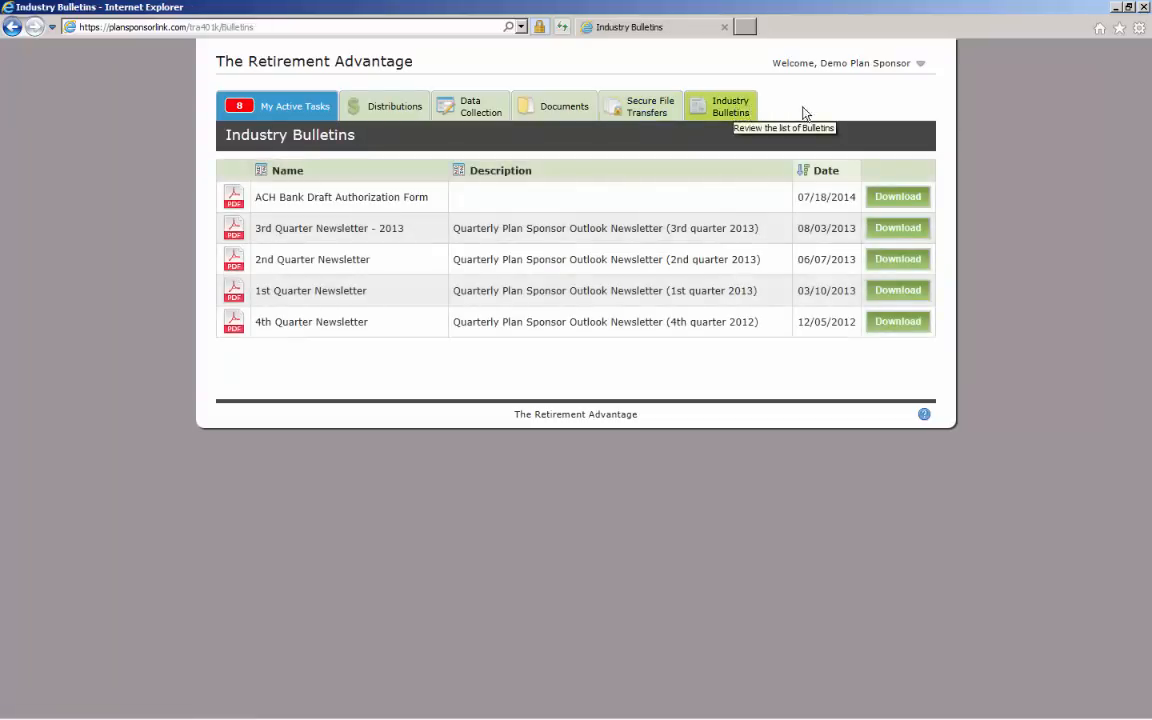
{"action": "mouse_move", "coordinate": [824, 112]}
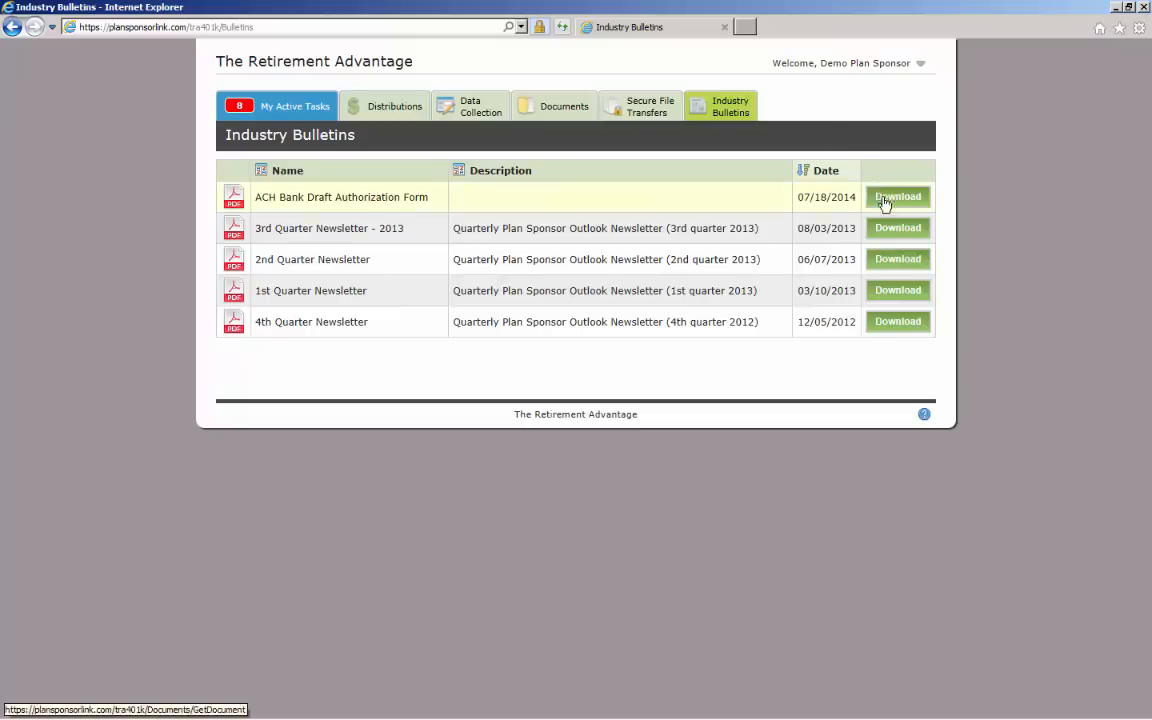
{"action": "mouse_move", "coordinate": [896, 196]}
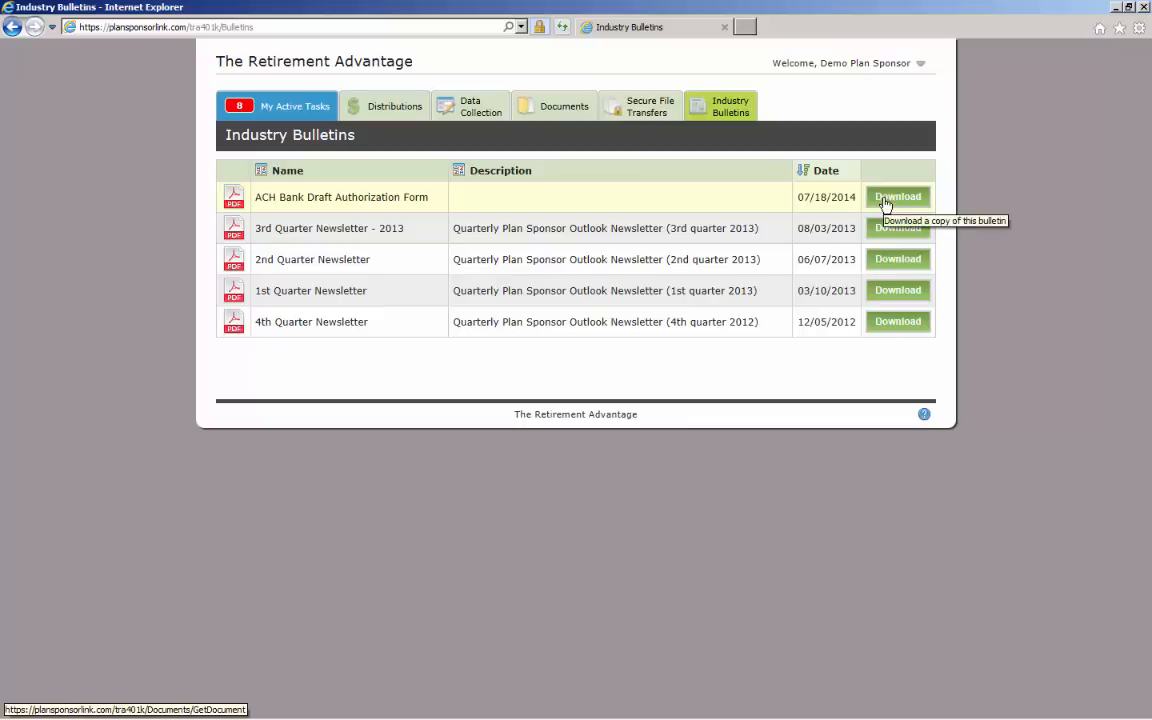
{"action": "mouse_move", "coordinate": [936, 194]}
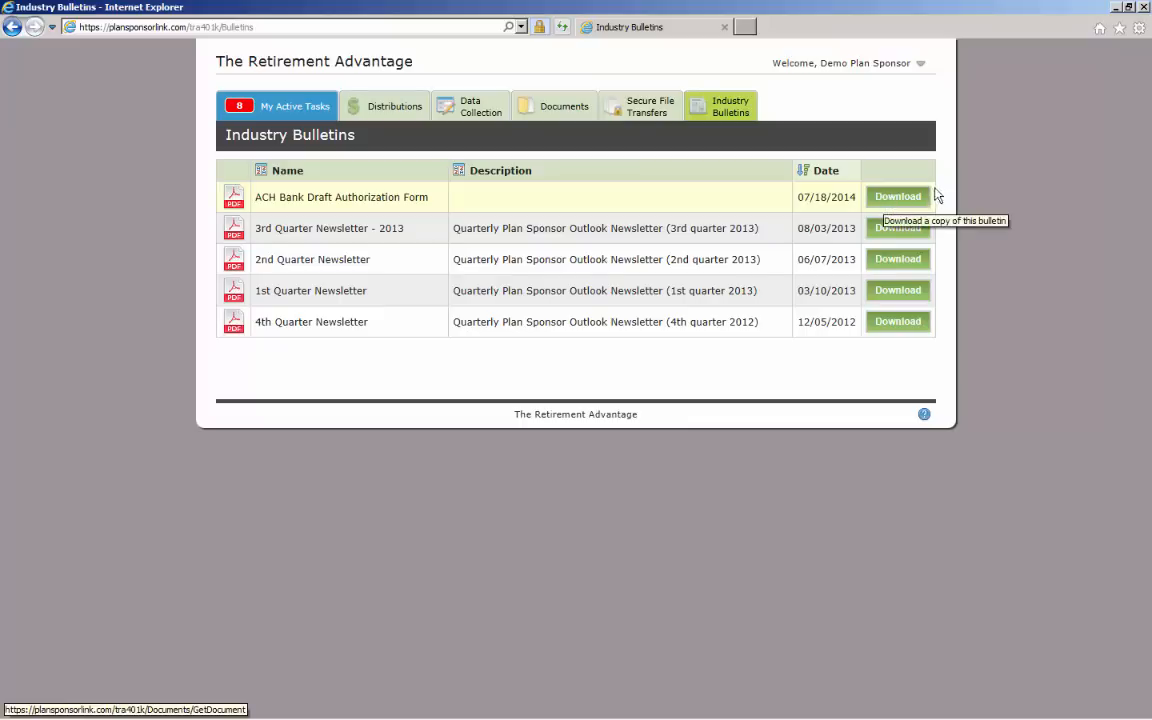
From the Welcome dropdown, view the Change Password form, cancel it unchanged, and reopen the dropdown.
{"action": "left_click", "coordinate": [920, 62]}
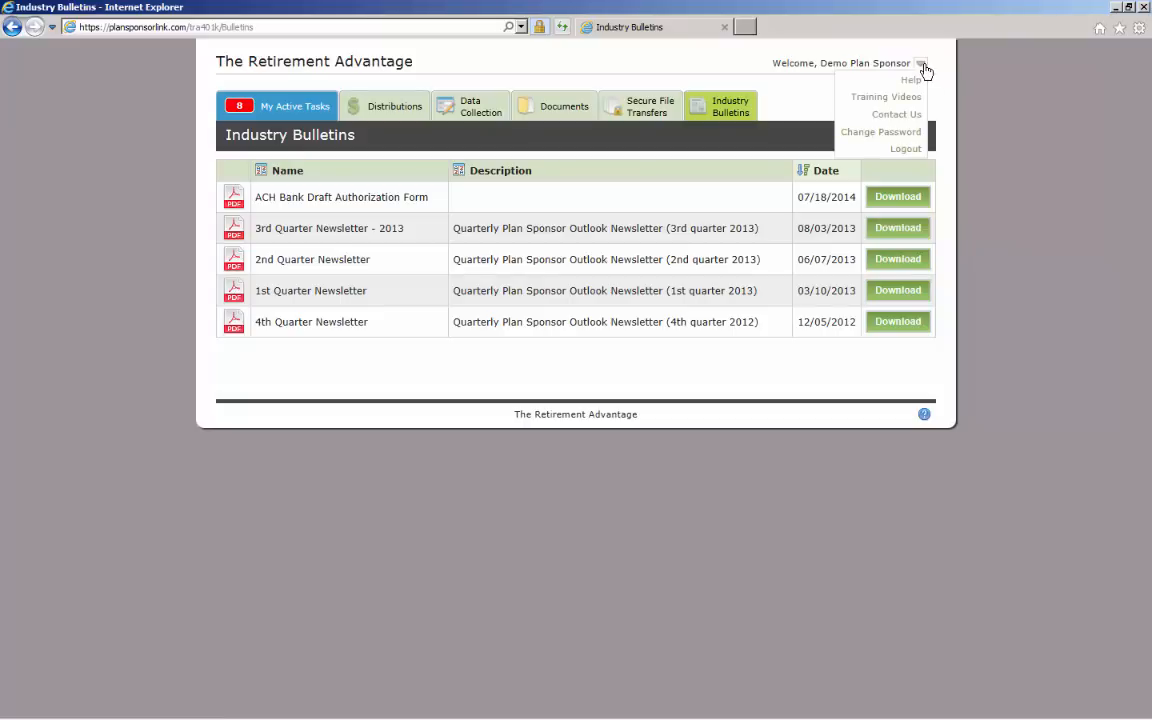
{"action": "mouse_move", "coordinate": [896, 114]}
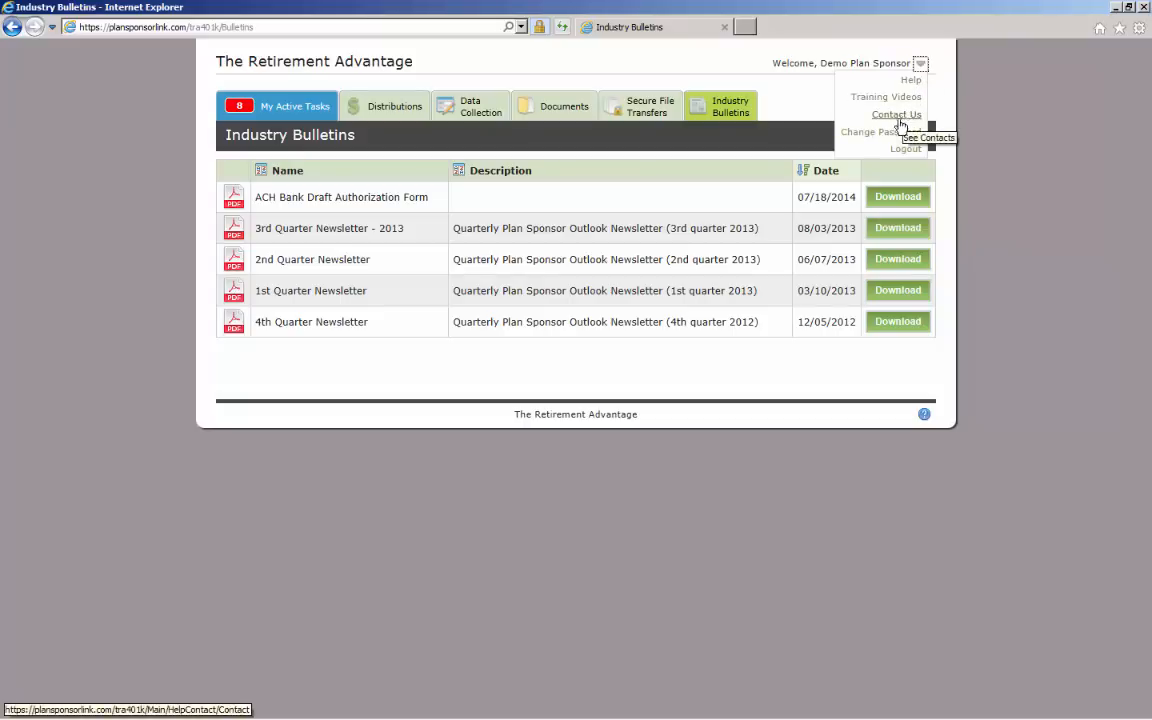
{"action": "mouse_move", "coordinate": [880, 132]}
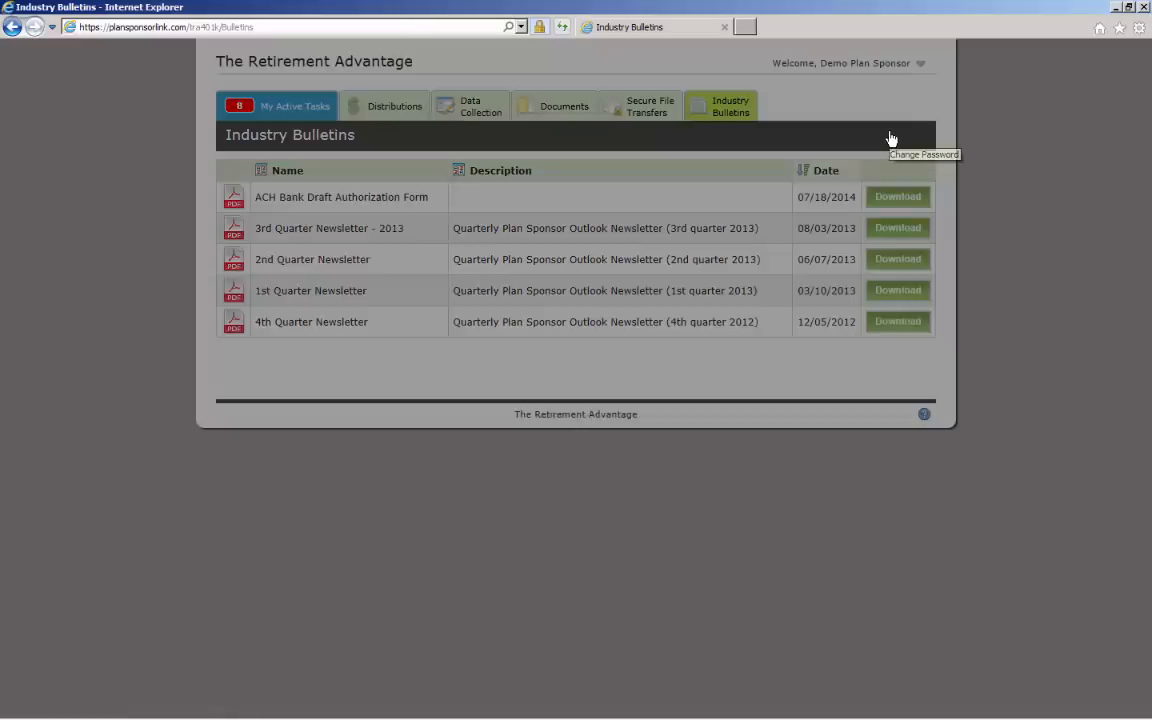
{"action": "left_click", "coordinate": [892, 138]}
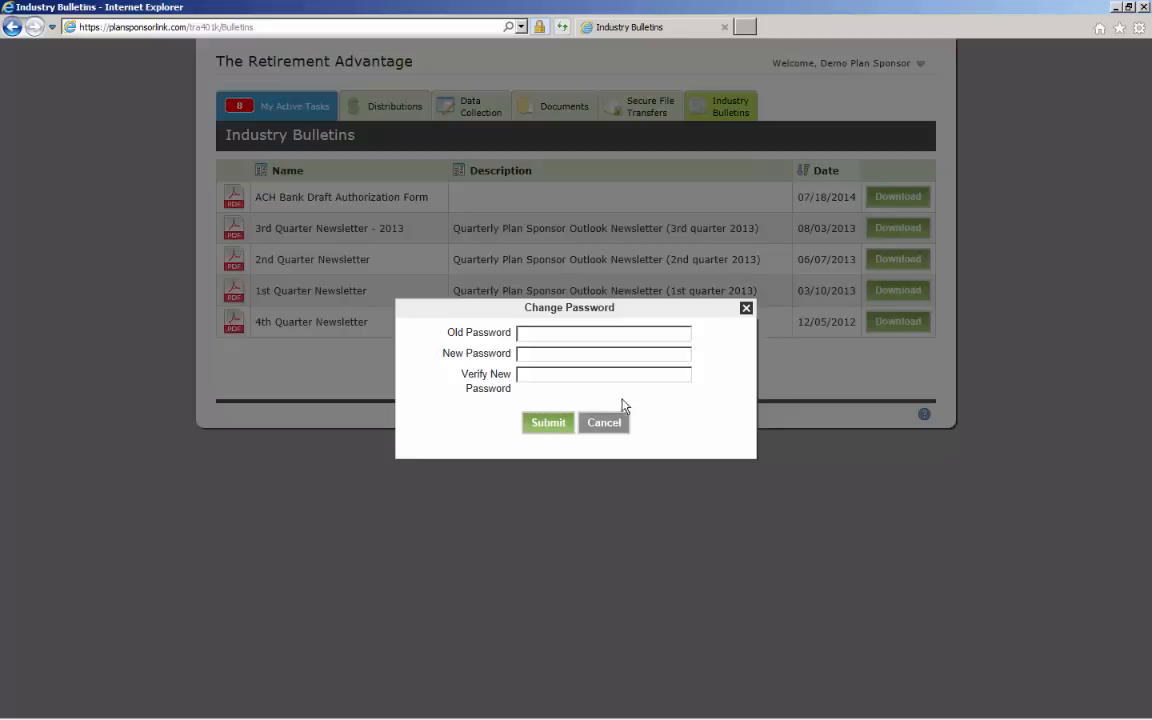
{"action": "left_click", "coordinate": [604, 422]}
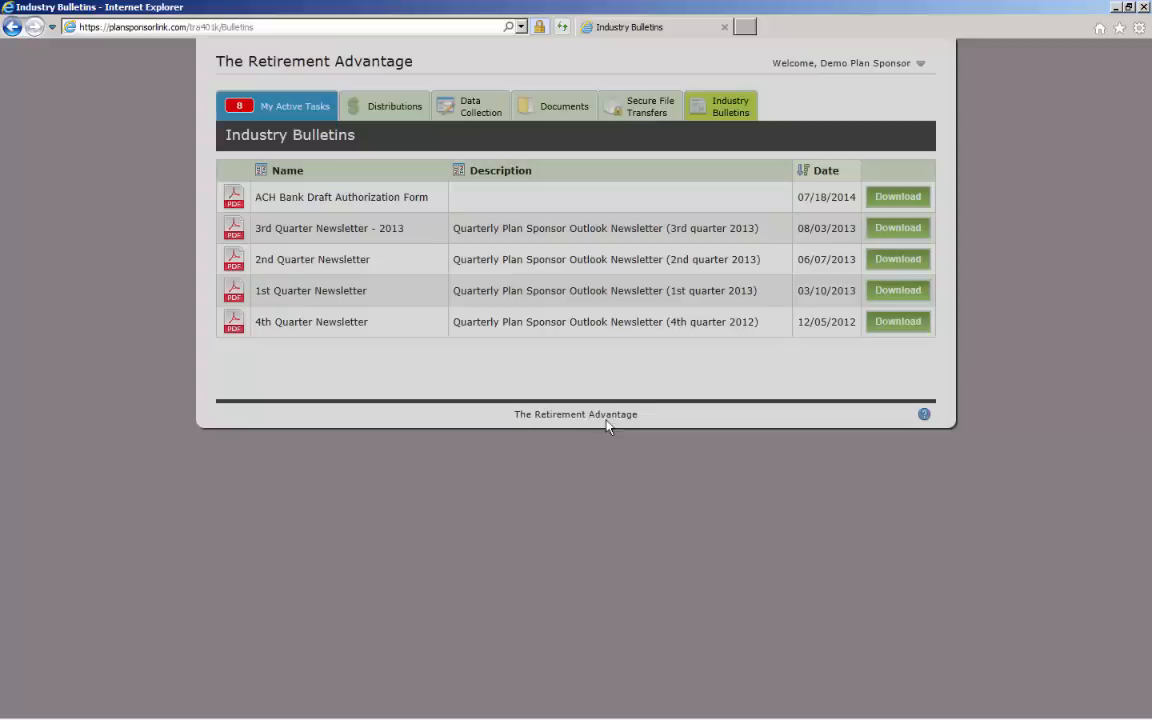
{"action": "left_click", "coordinate": [918, 62]}
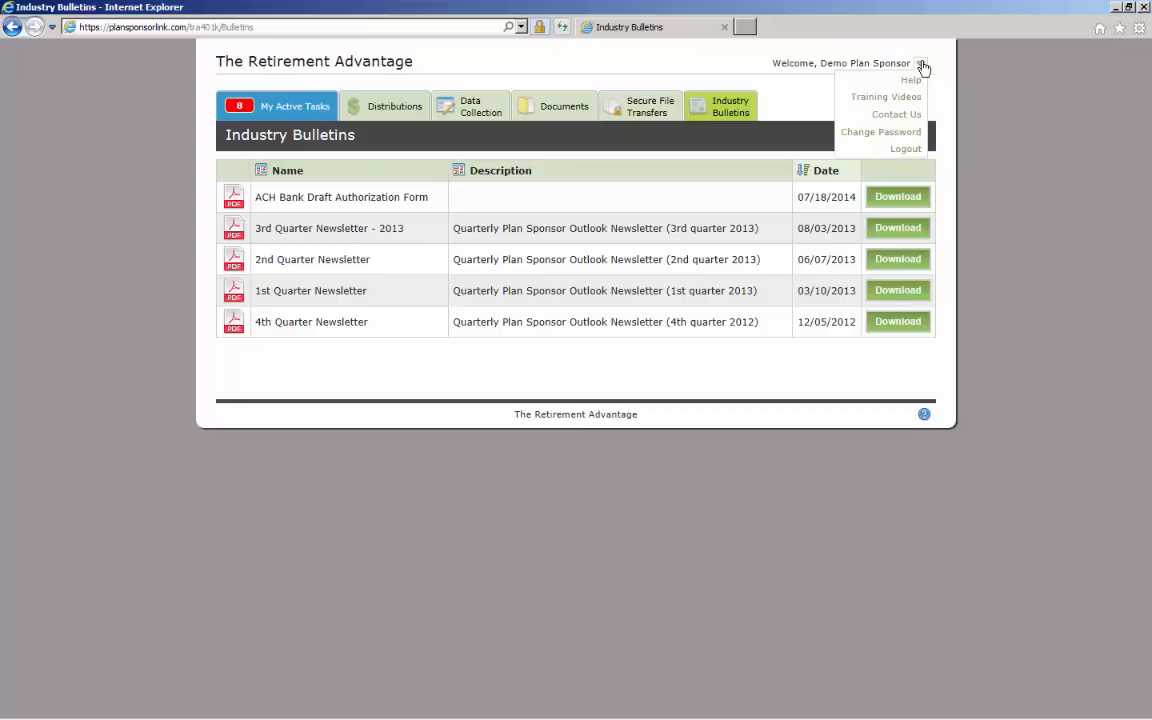
{"action": "left_click", "coordinate": [884, 96]}
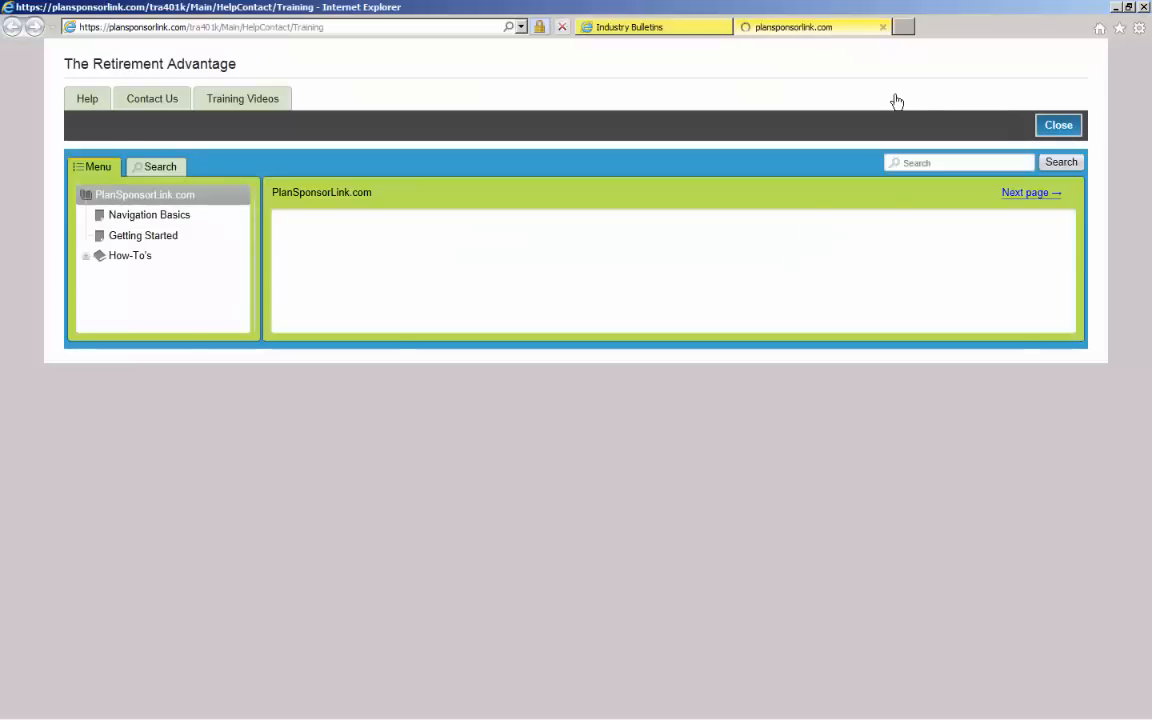
{"action": "left_click", "coordinate": [242, 98]}
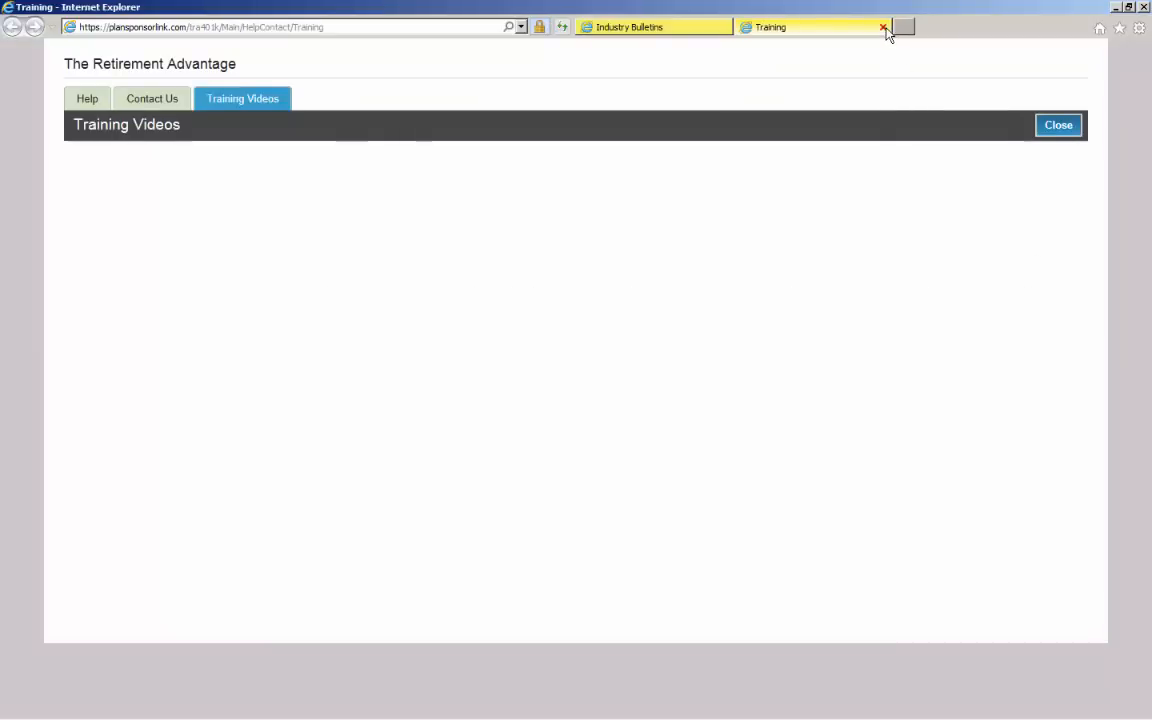
{"action": "left_click", "coordinate": [884, 28]}
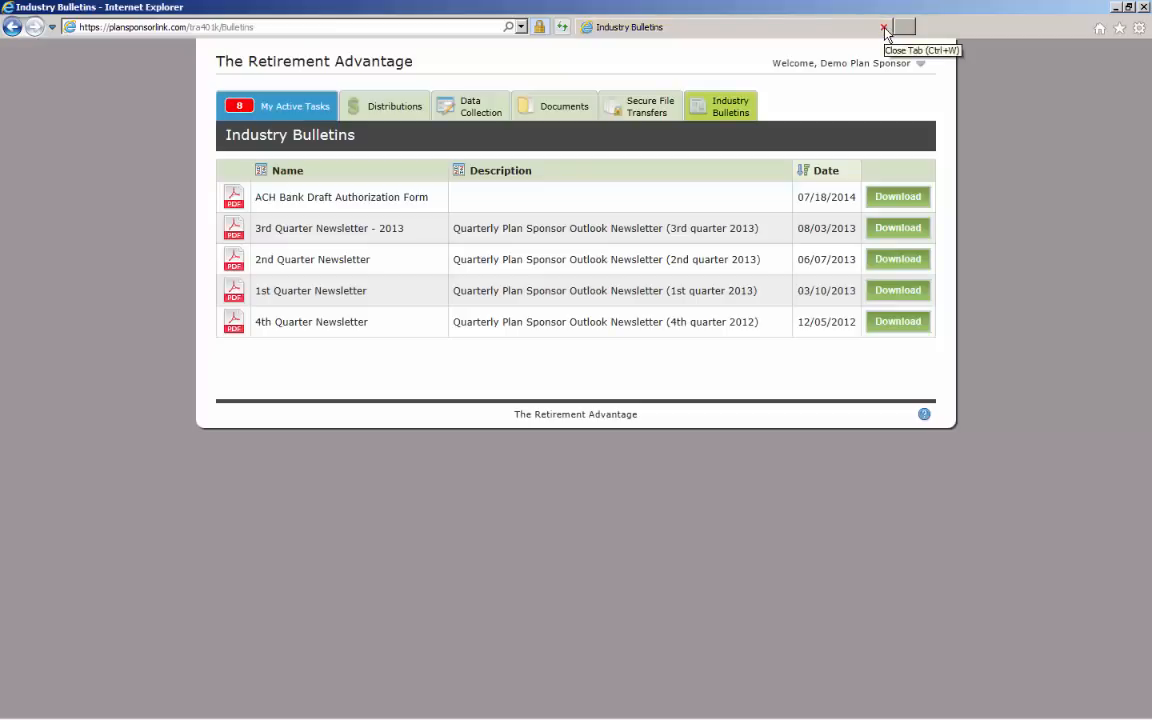